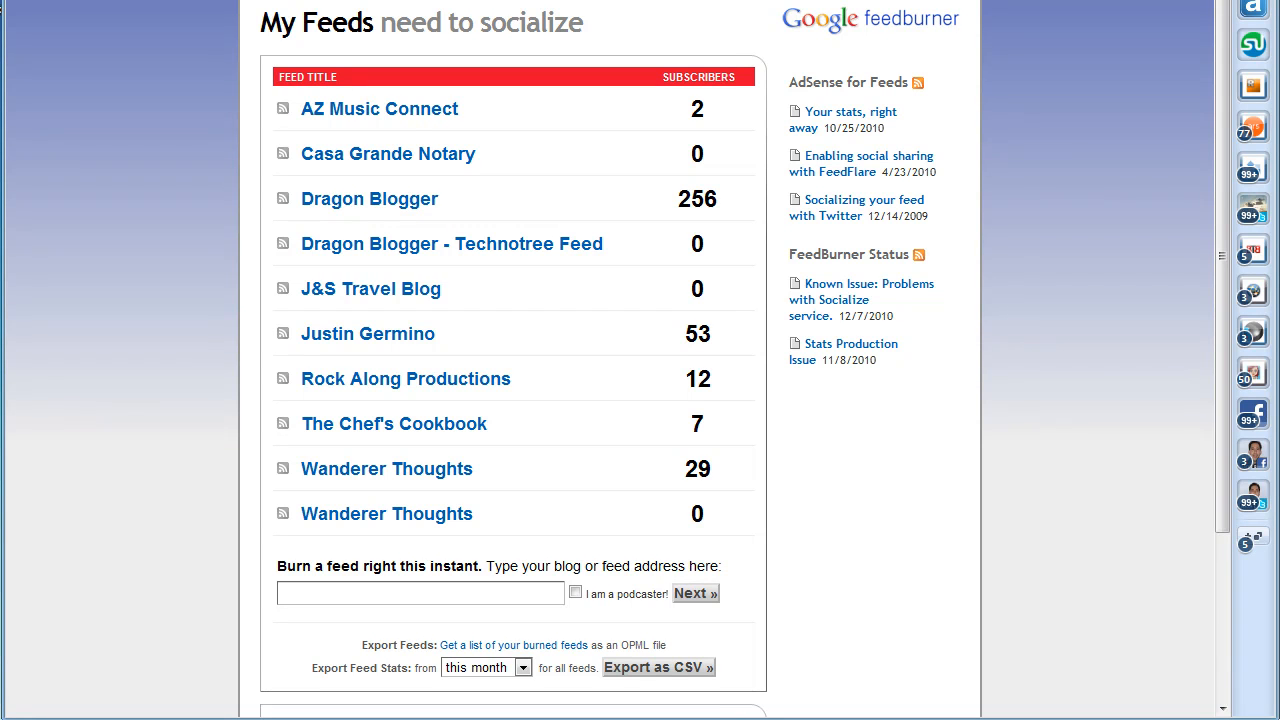
mouse_move(1094, 628)
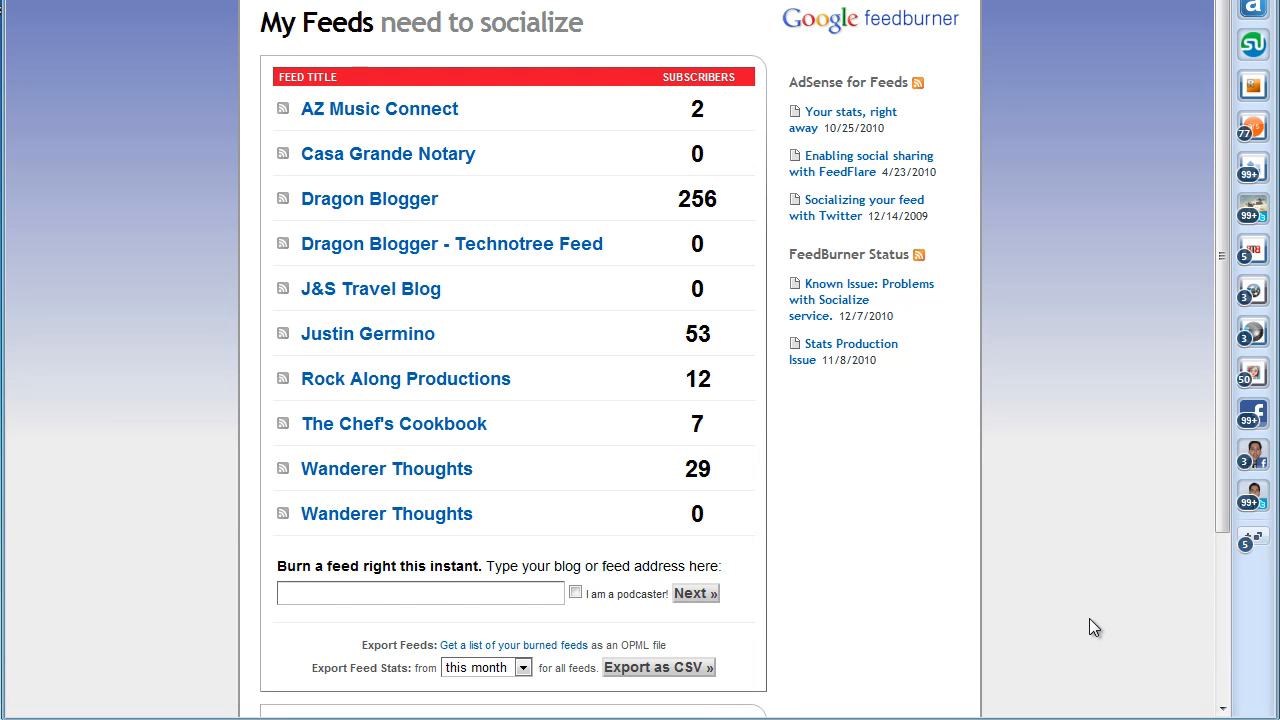
mouse_move(1086, 582)
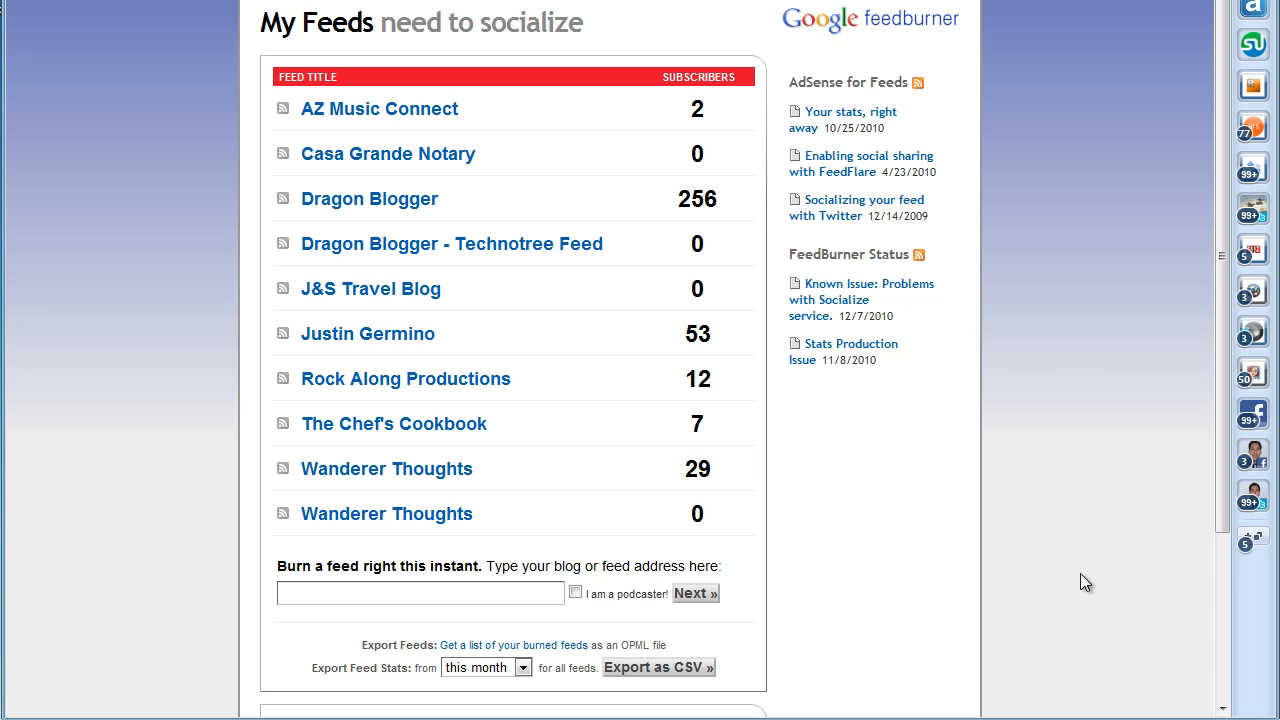
mouse_move(1008, 374)
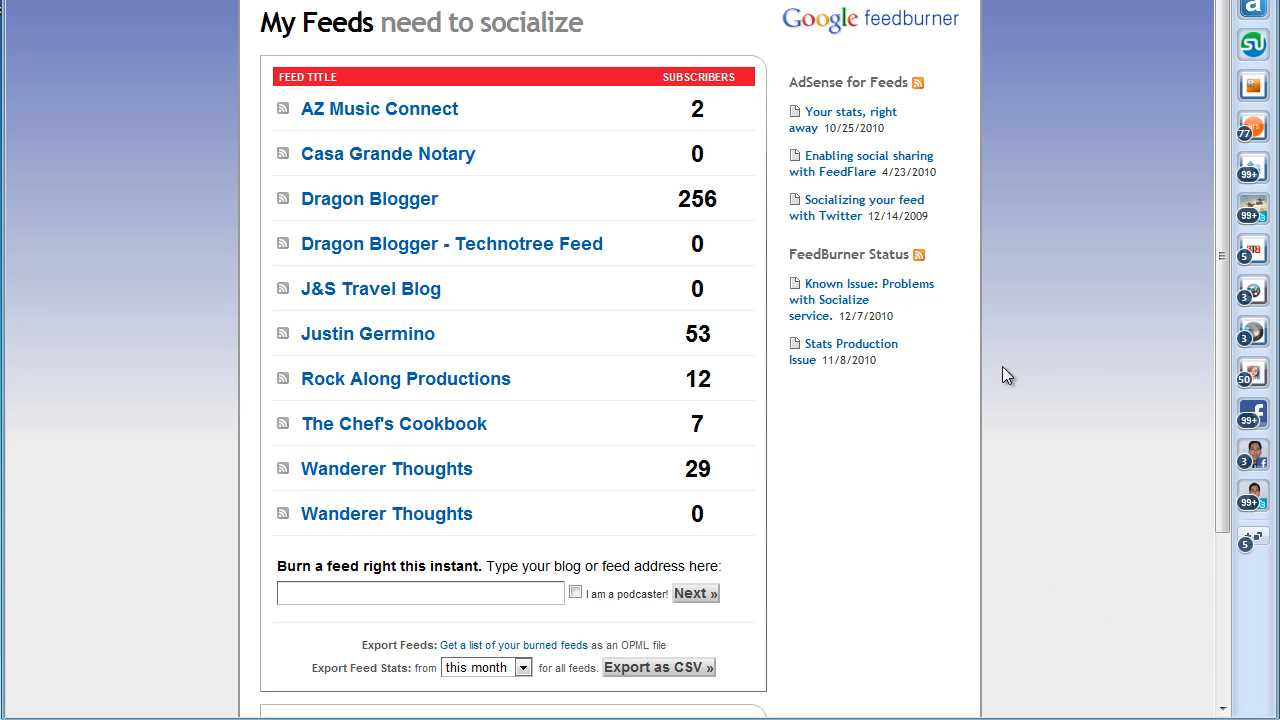
mouse_move(818, 336)
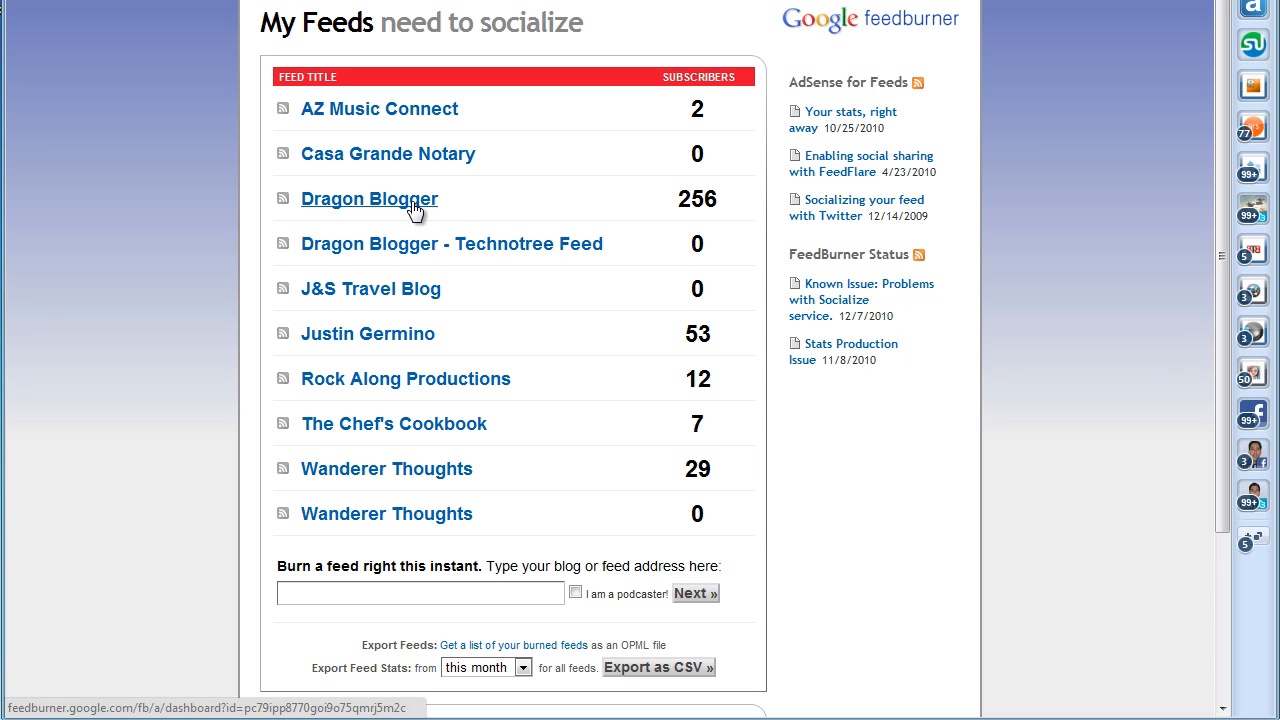
Go into the Dragon Blogger feed and switch to its Publicize services.
left_click(368, 198)
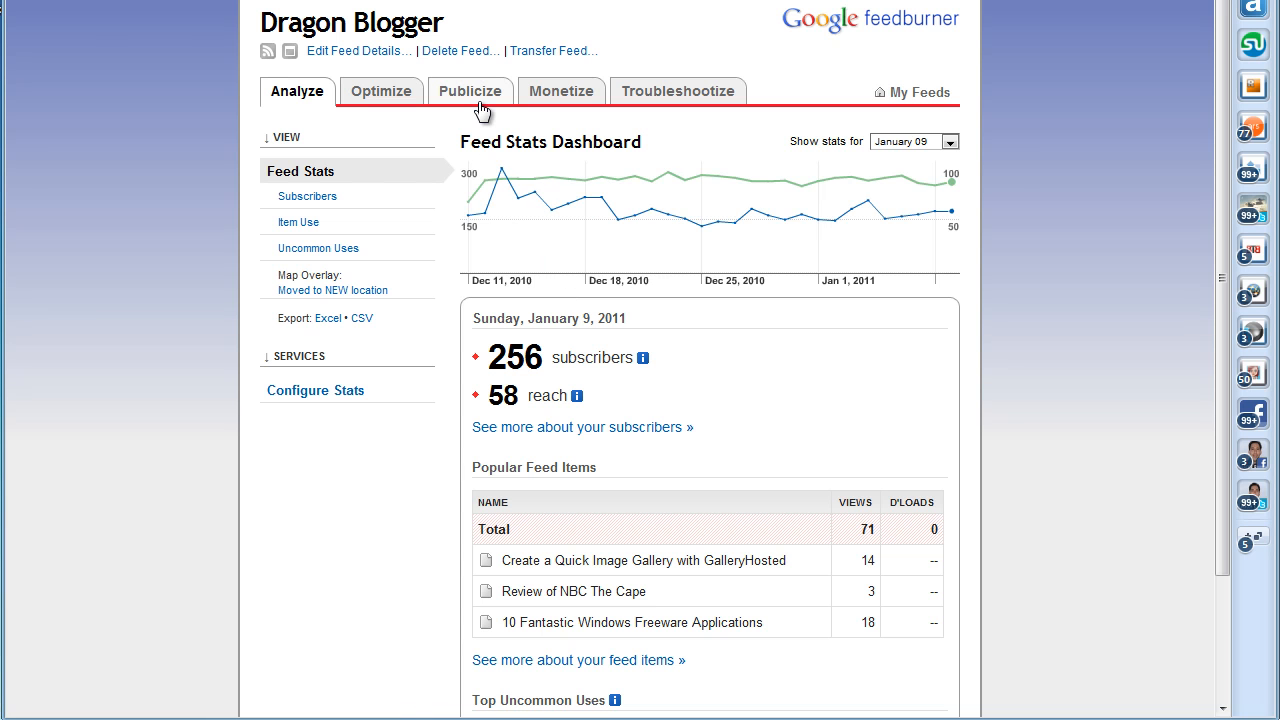
left_click(470, 92)
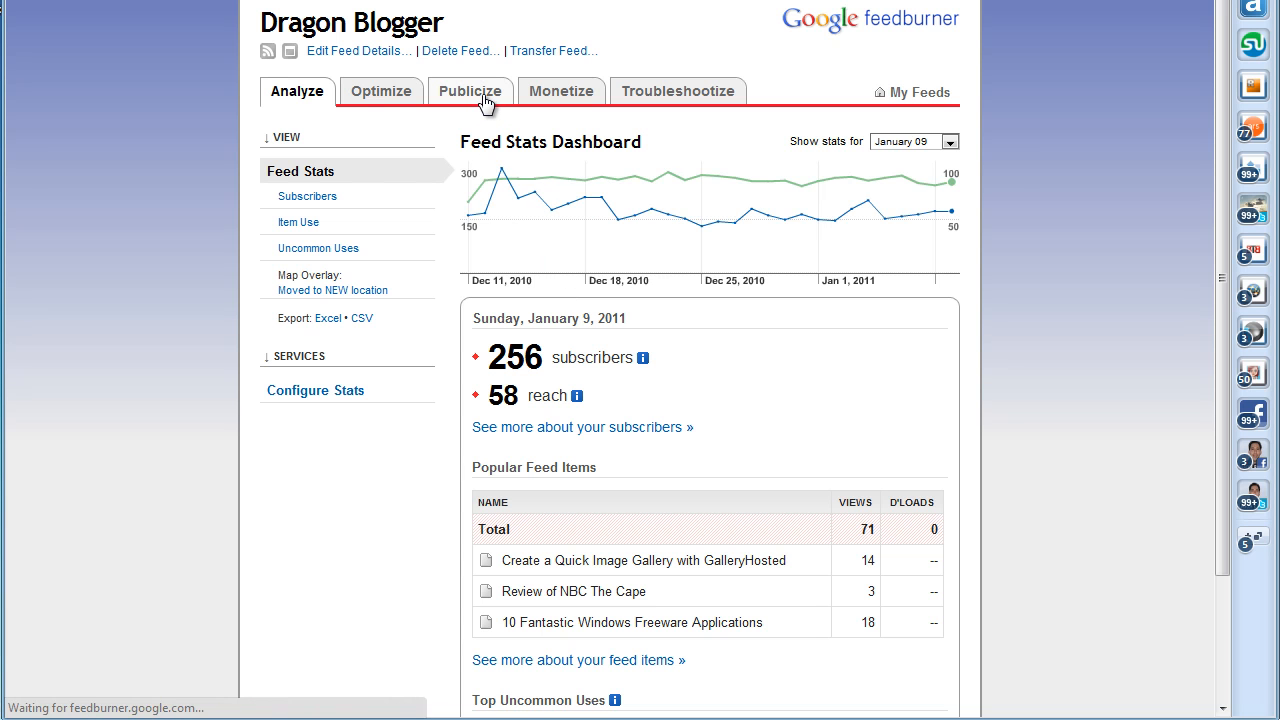
left_click(470, 92)
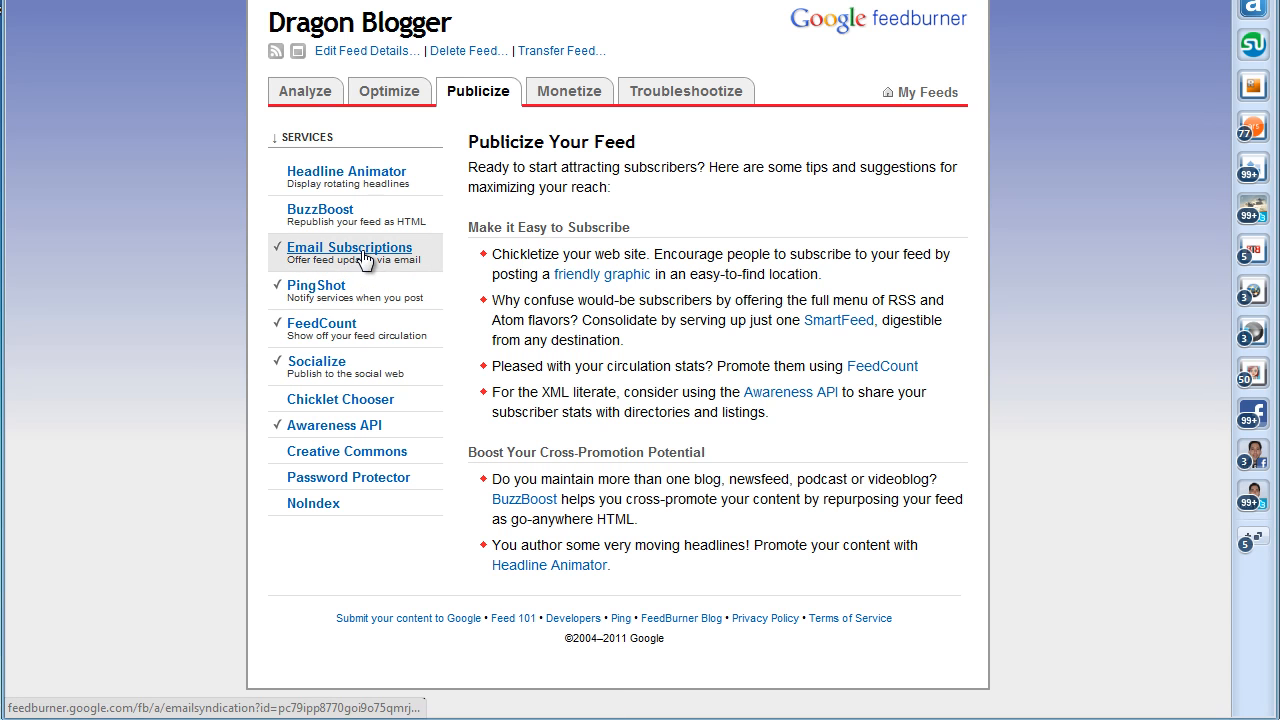
Navigate through Email Subscriptions in the sidebar to the Email Branding settings.
left_click(348, 248)
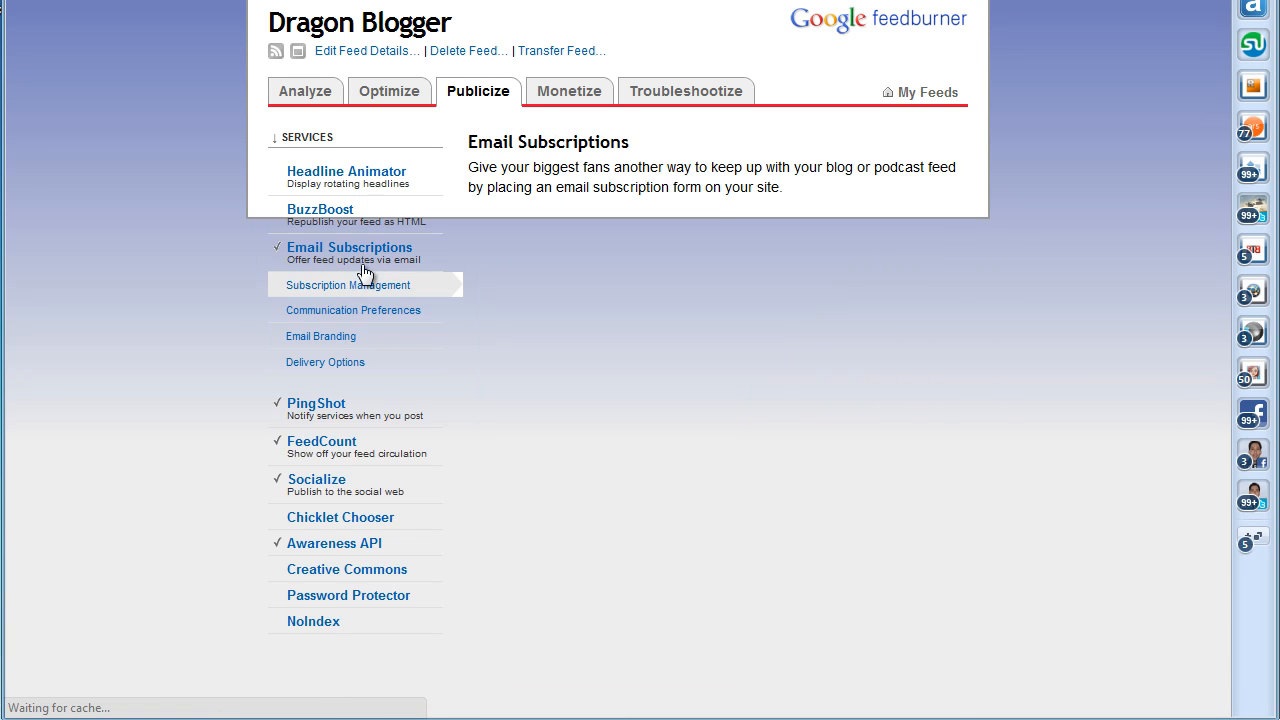
left_click(348, 284)
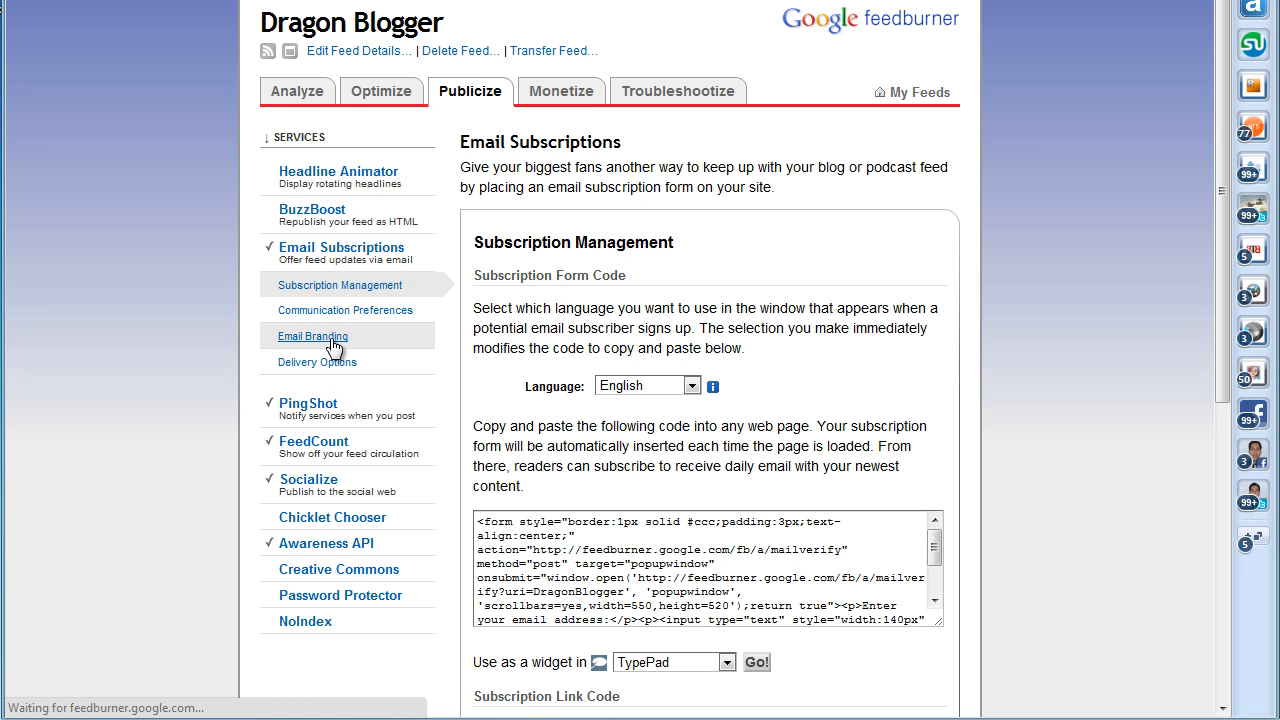
left_click(312, 336)
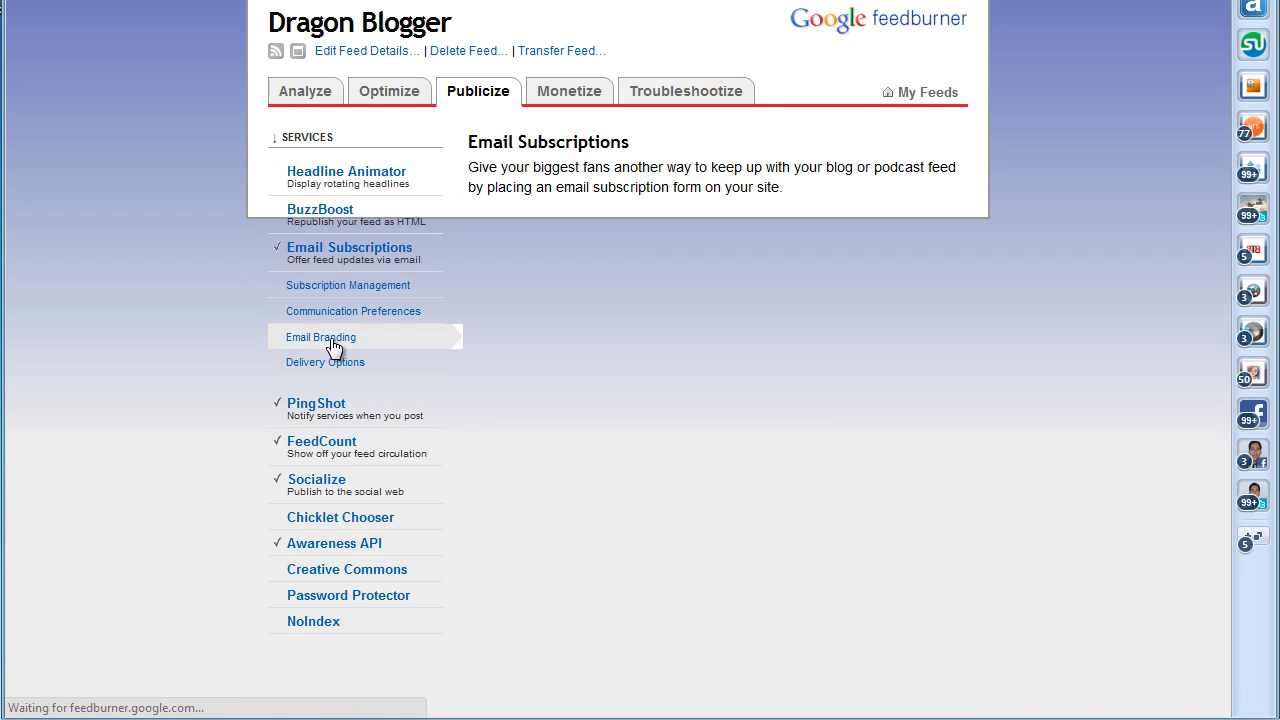
Load the Email Branding page and scroll to the subject title and logo URL fields.
left_click(320, 336)
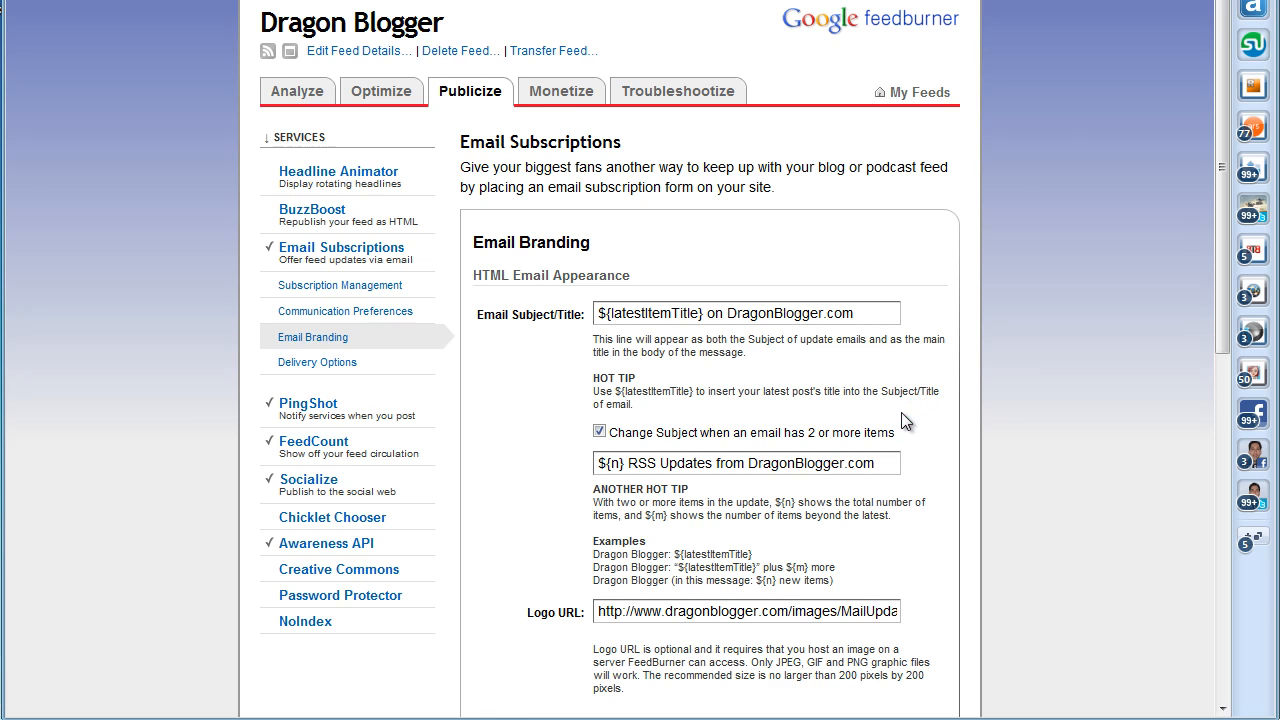
scroll("down", 3)
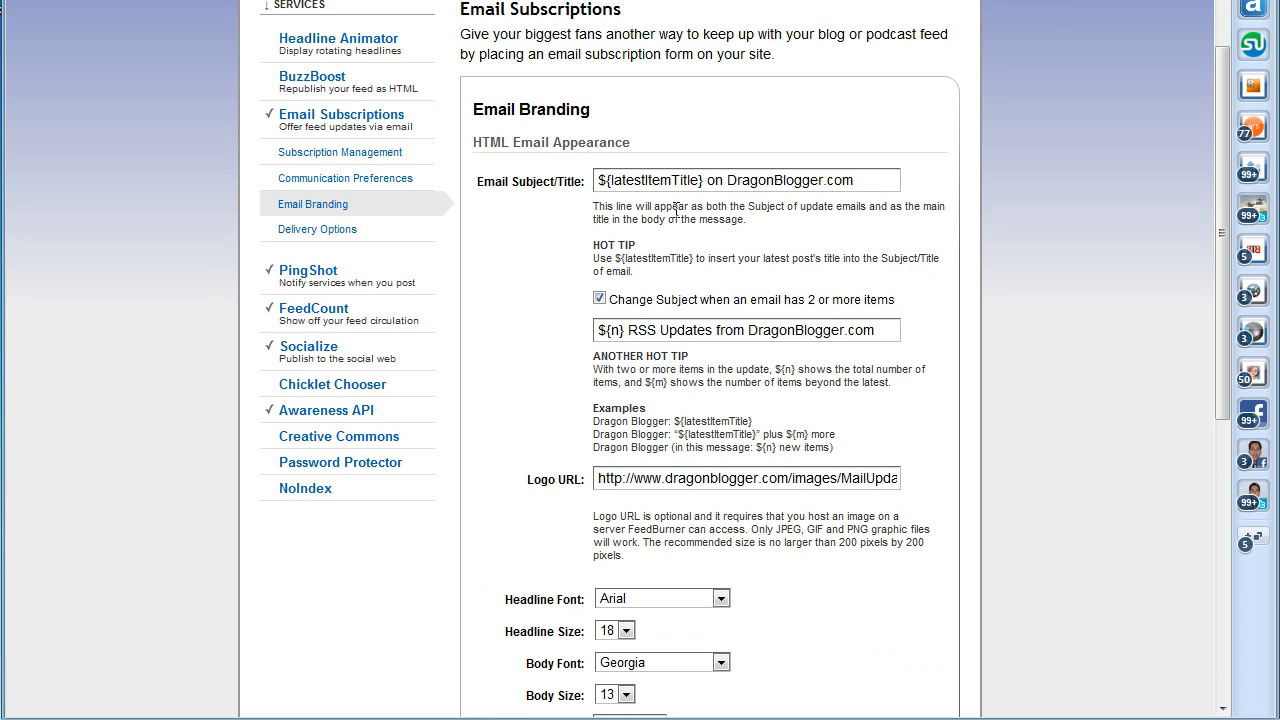
mouse_move(718, 198)
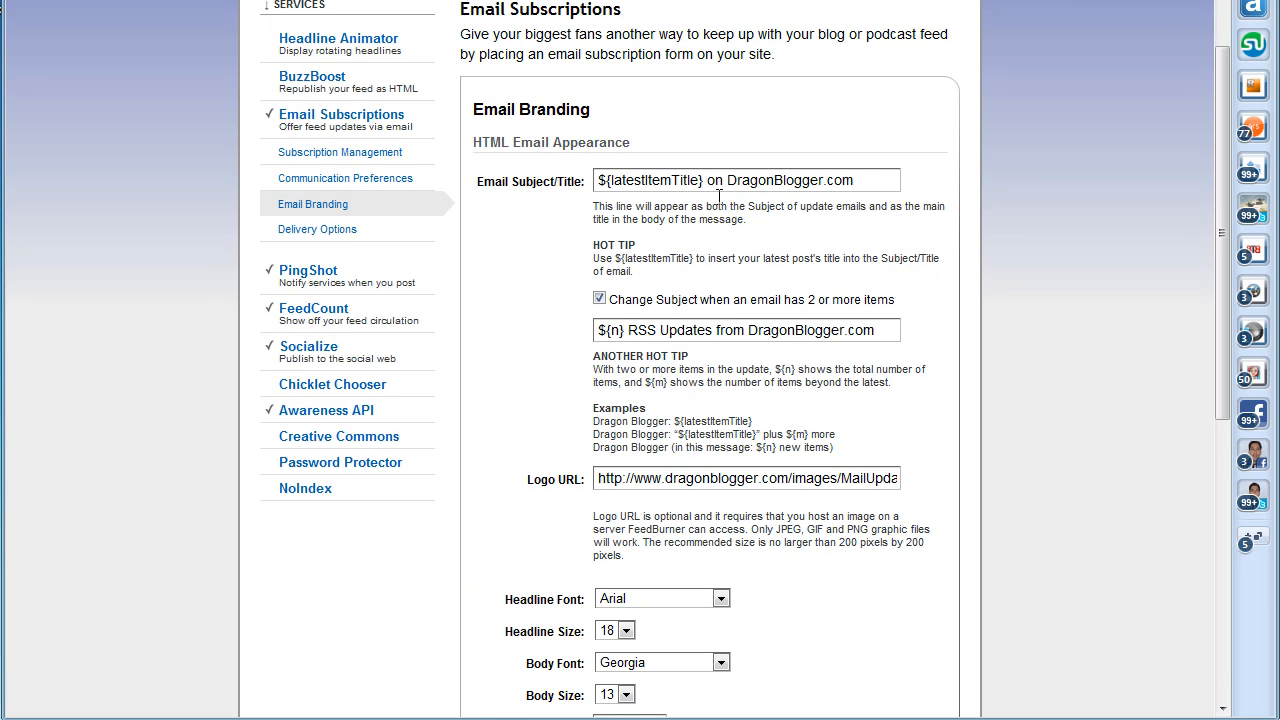
mouse_move(750, 248)
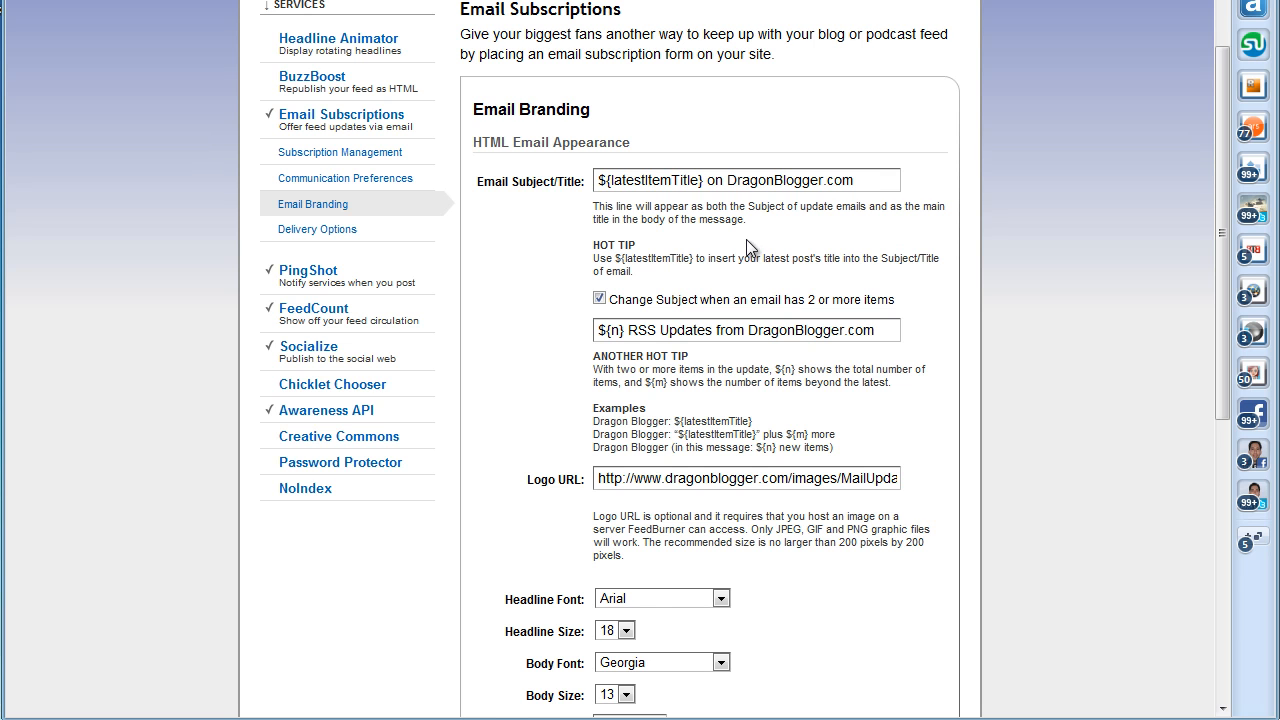
mouse_move(708, 304)
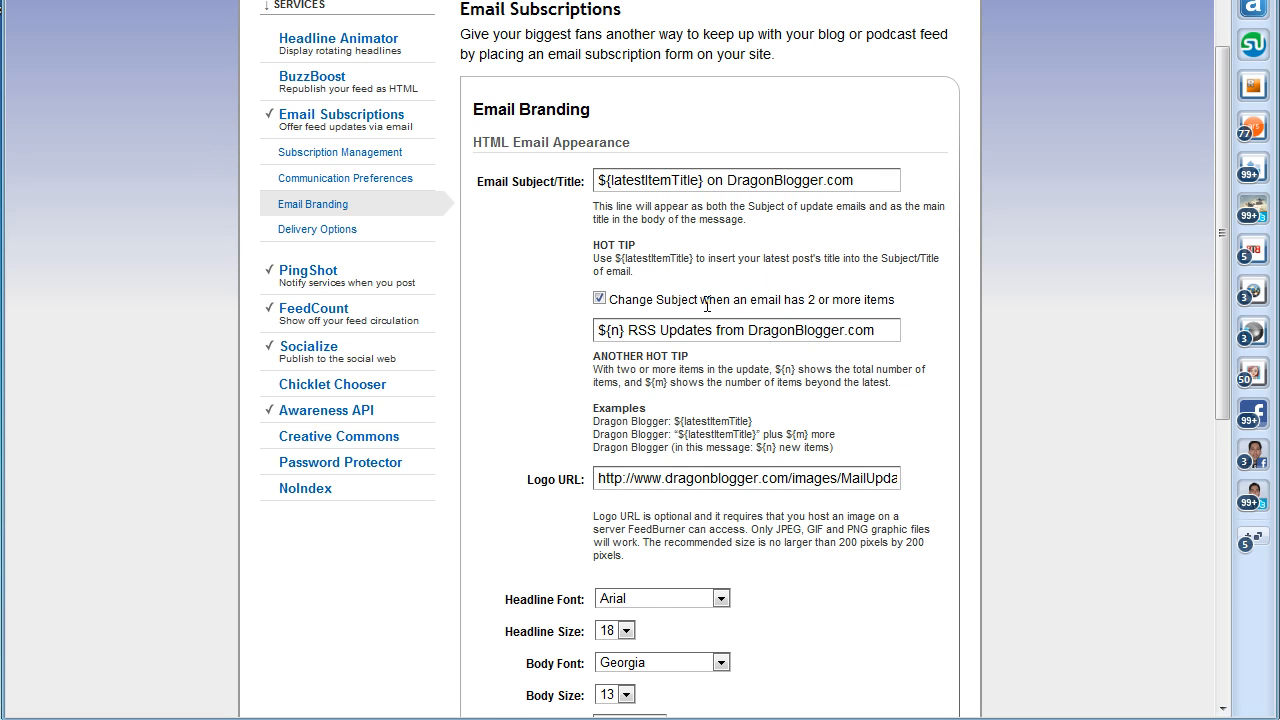
mouse_move(920, 280)
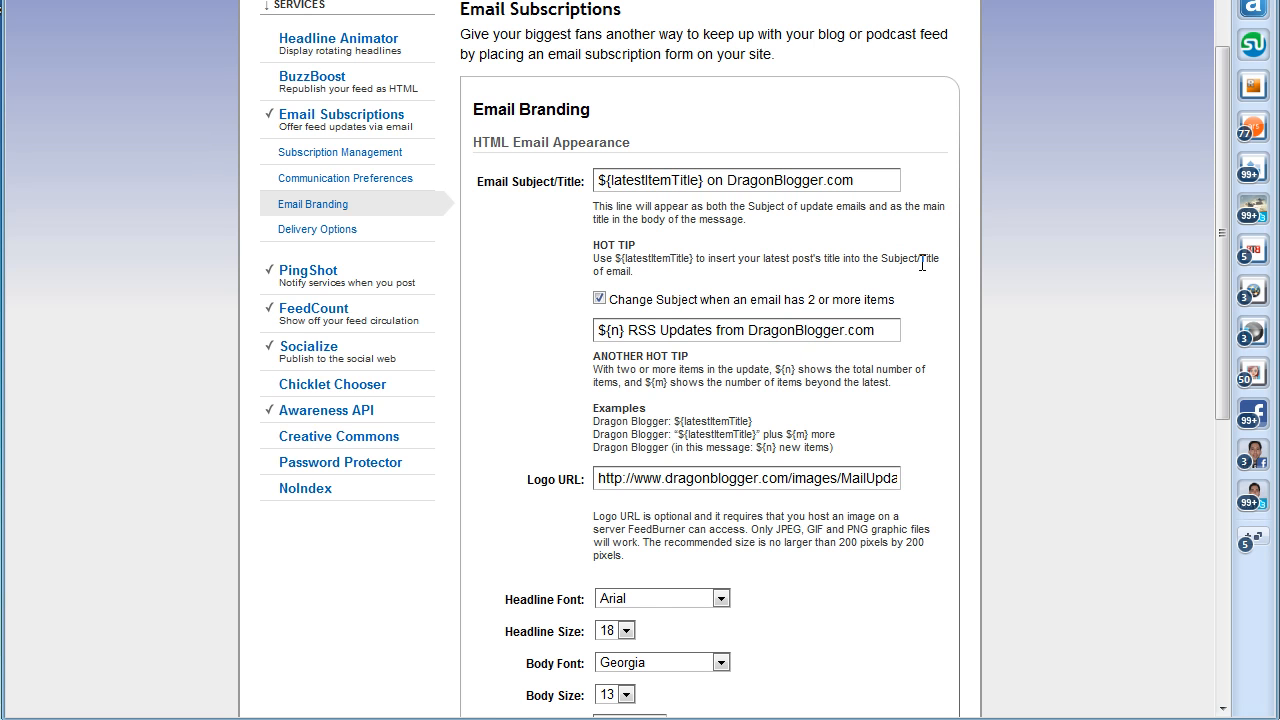
mouse_move(848, 336)
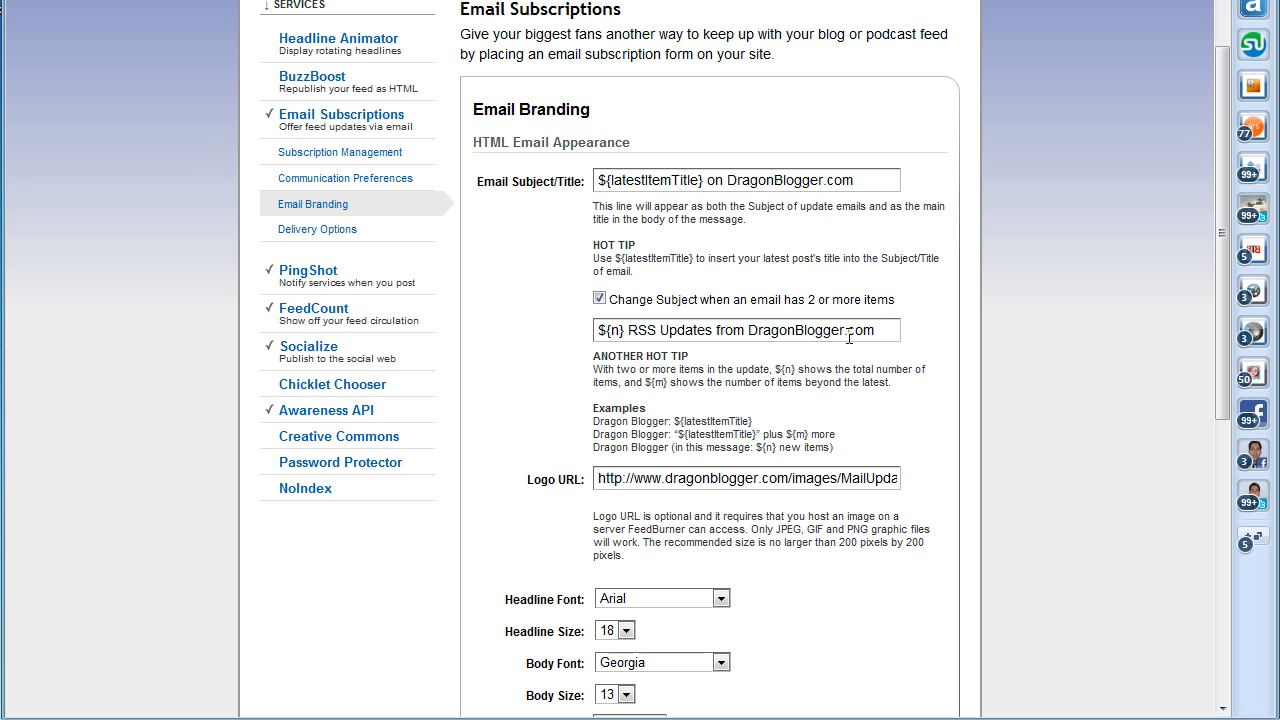
mouse_move(810, 476)
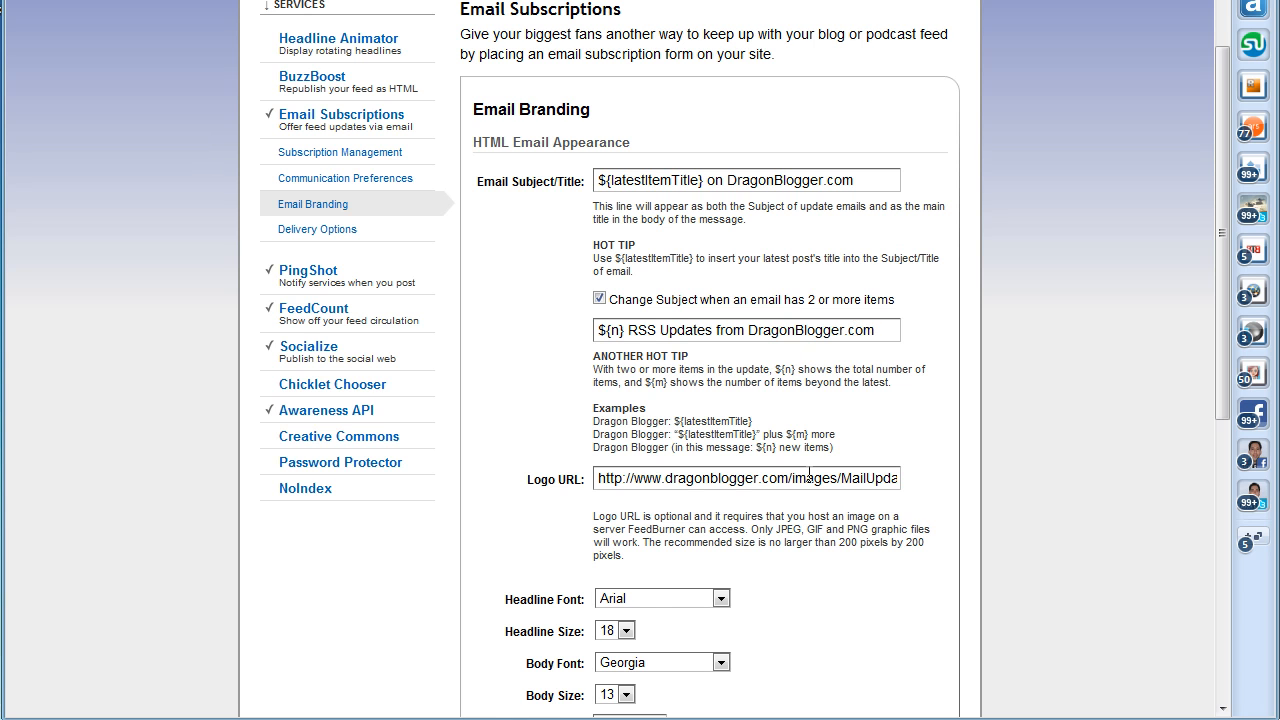
mouse_move(804, 408)
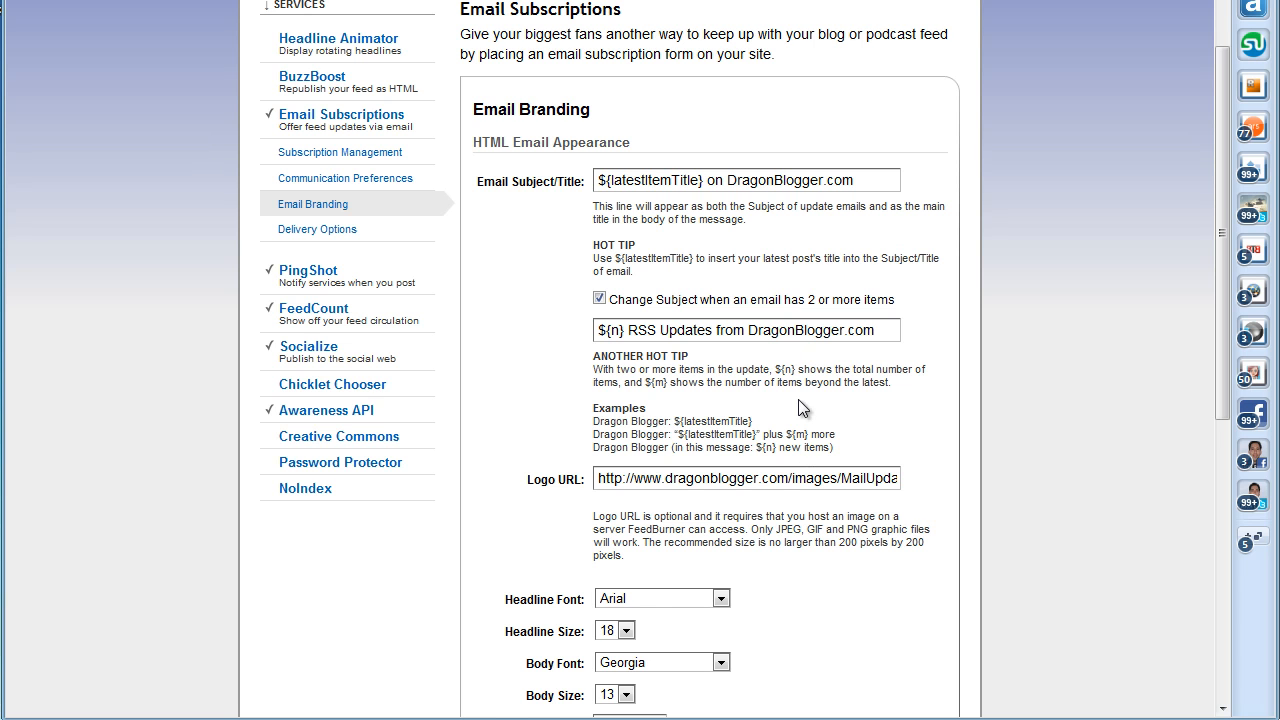
mouse_move(872, 384)
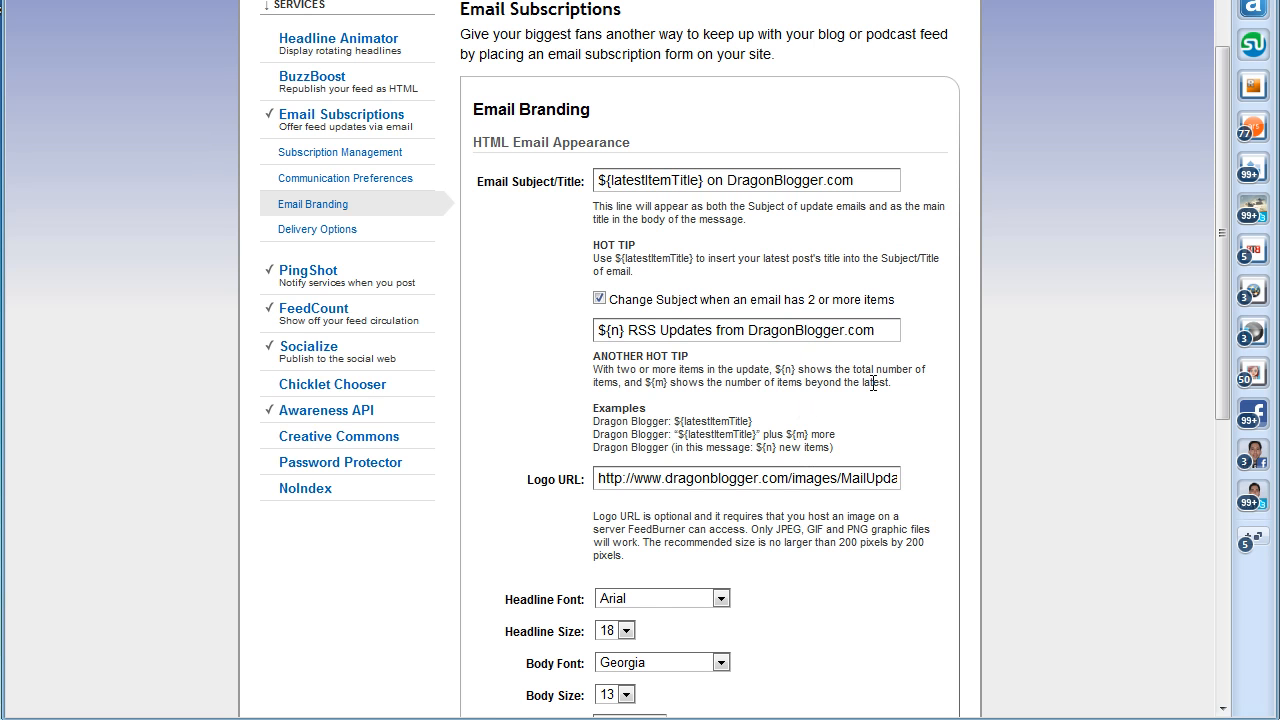
mouse_move(920, 336)
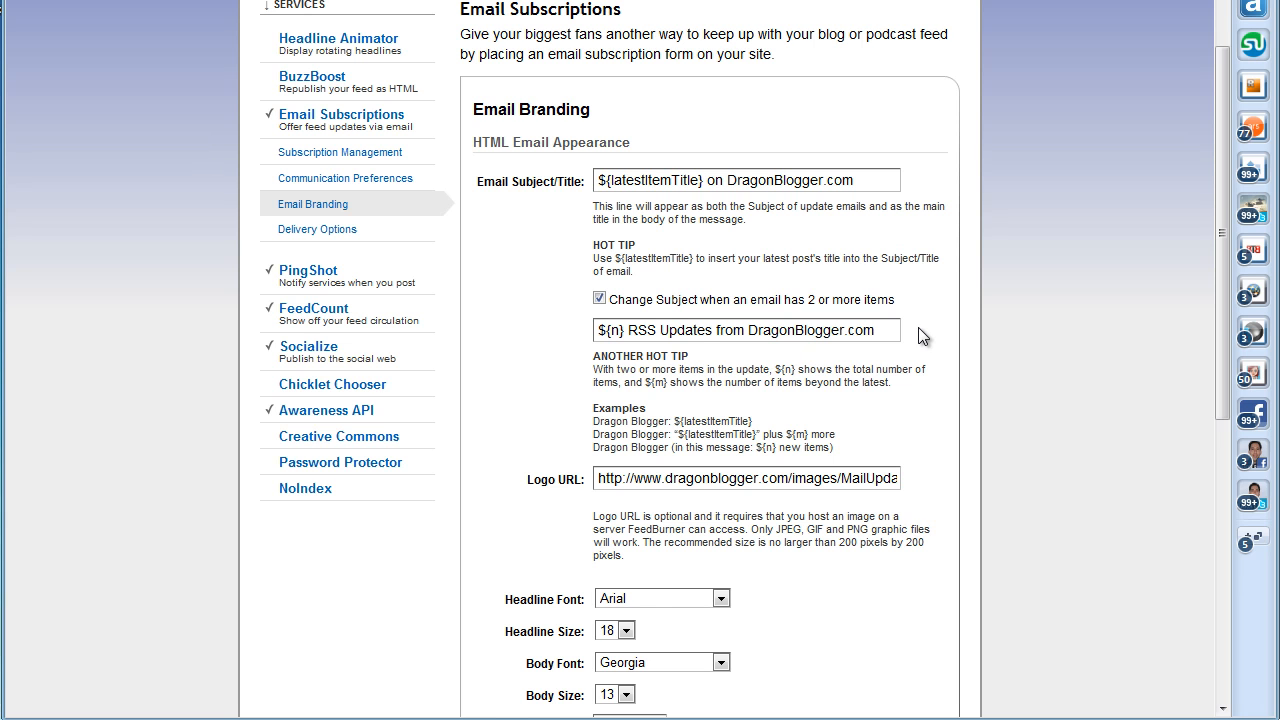
mouse_move(790, 318)
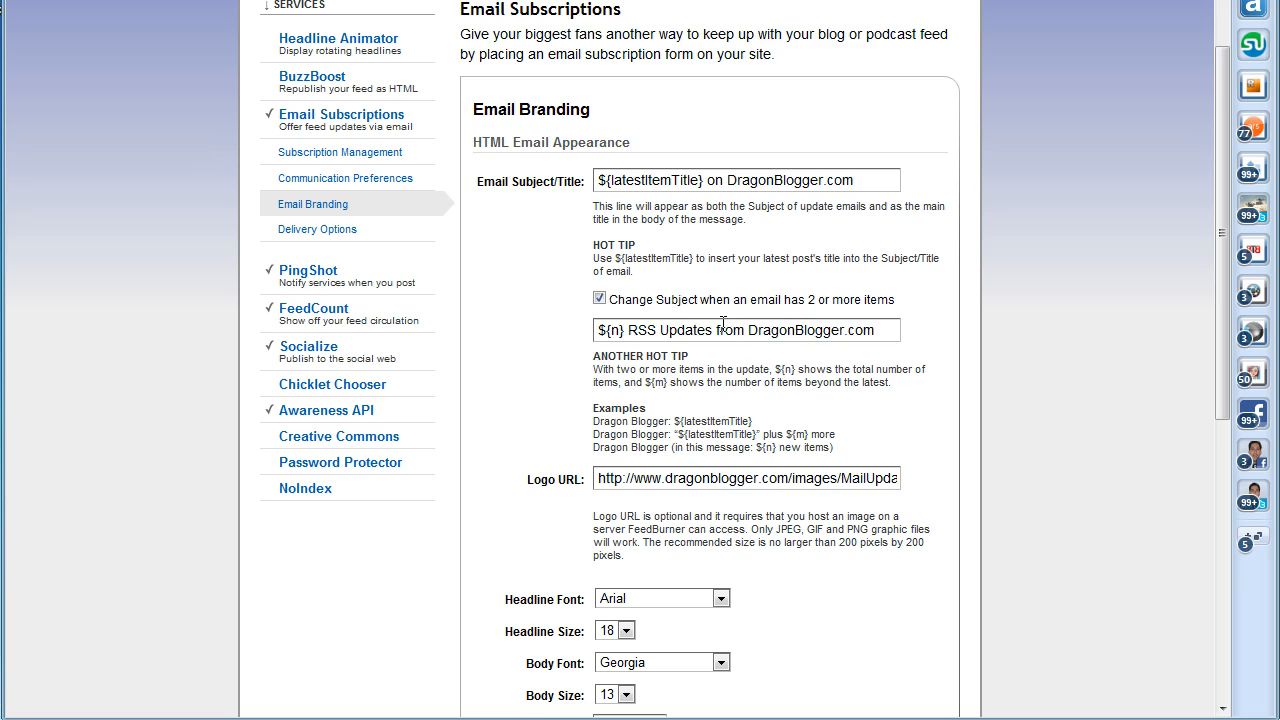
scroll("down", 3)
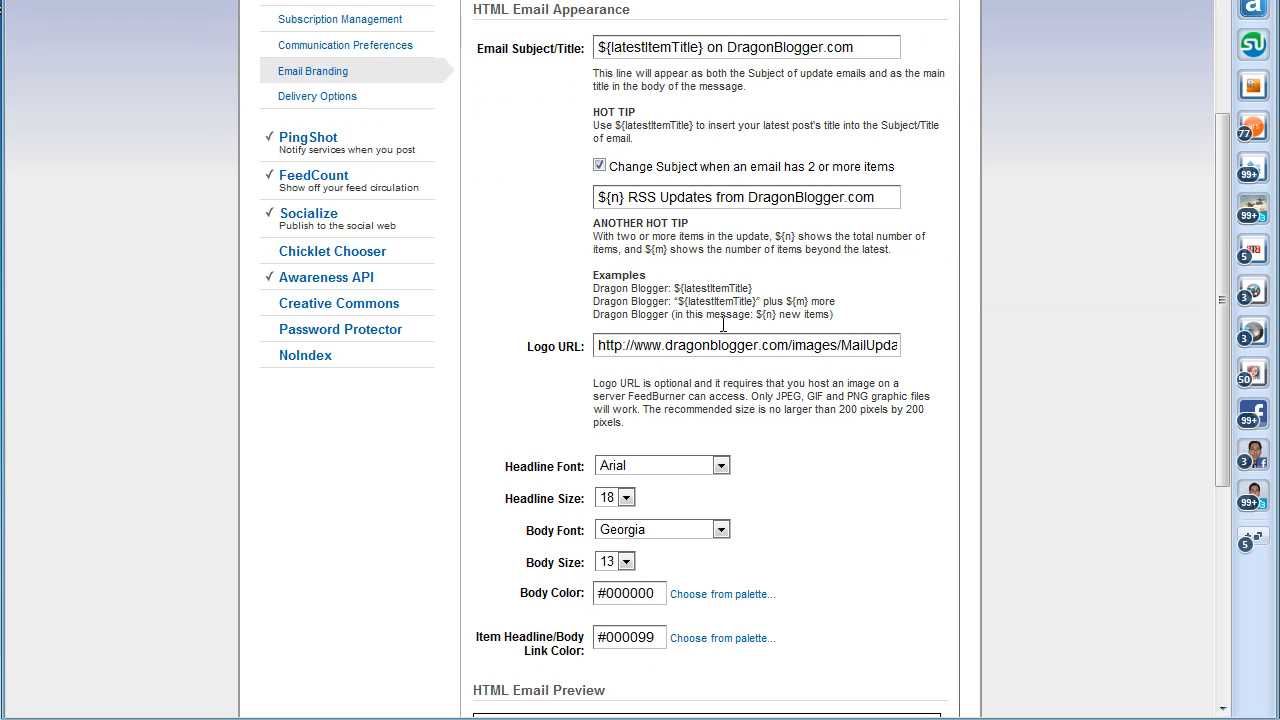
mouse_move(608, 70)
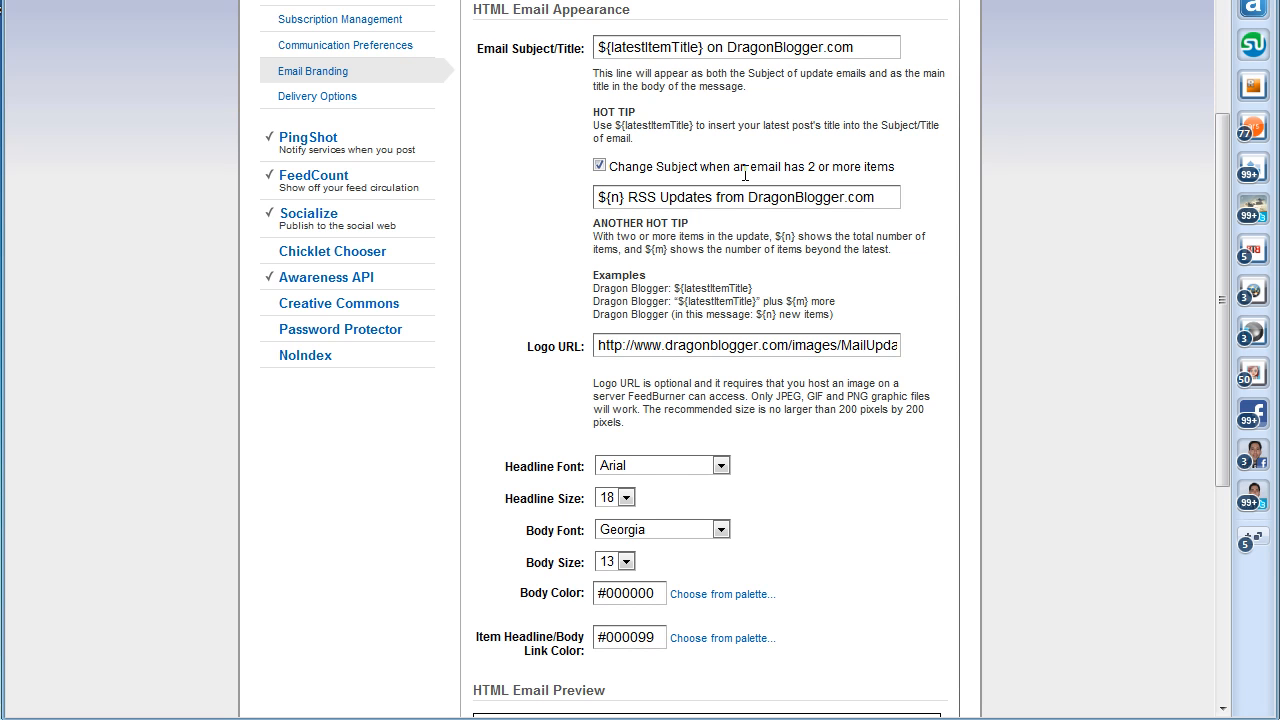
mouse_move(896, 174)
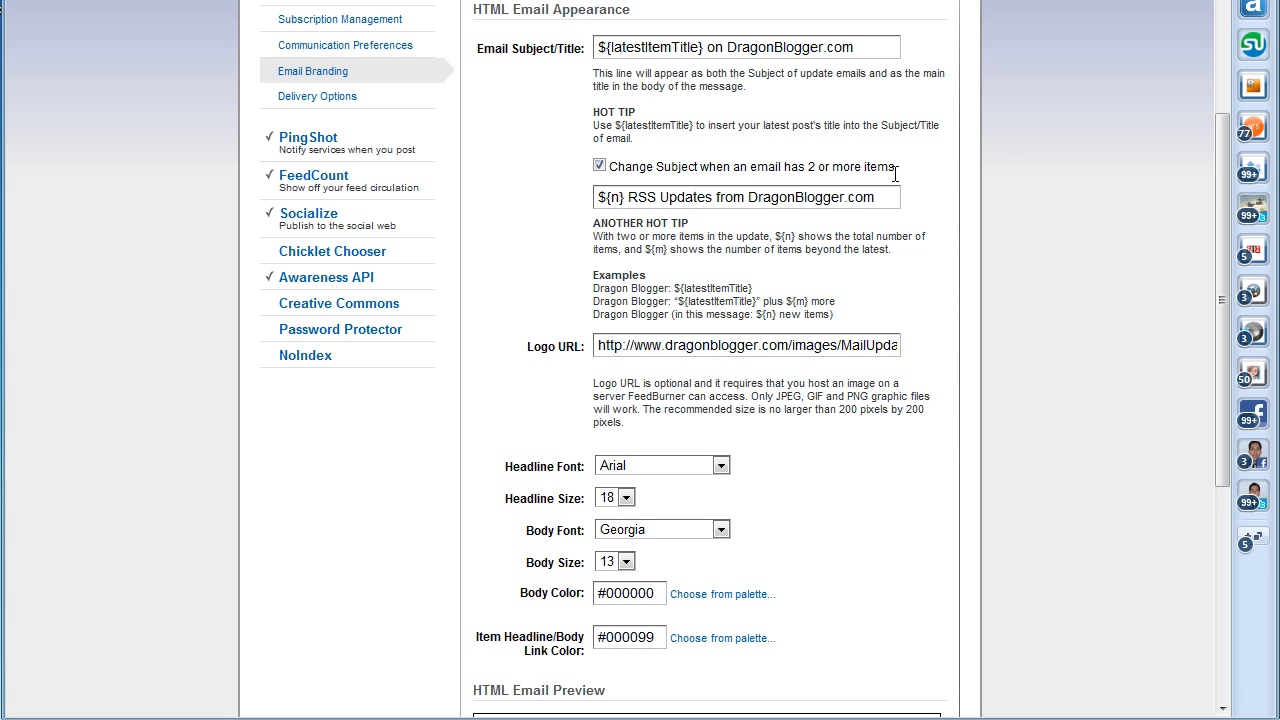
mouse_move(868, 190)
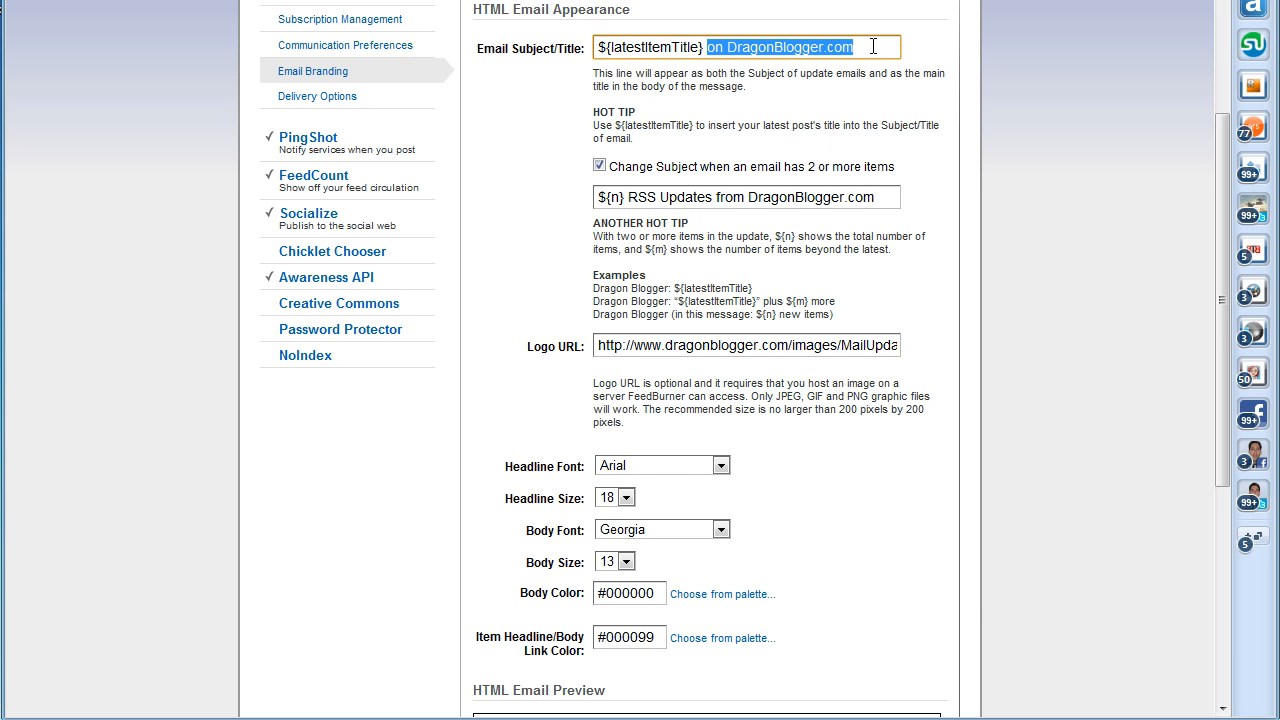
mouse_move(660, 74)
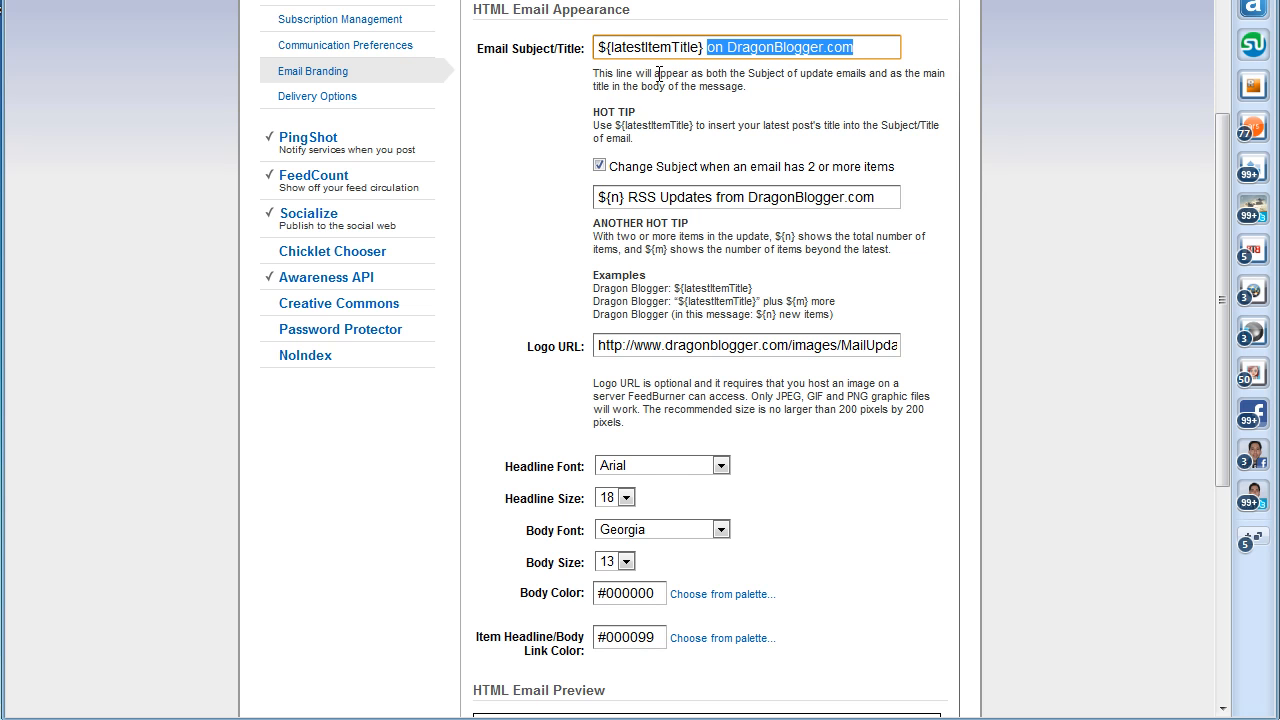
left_click(870, 48)
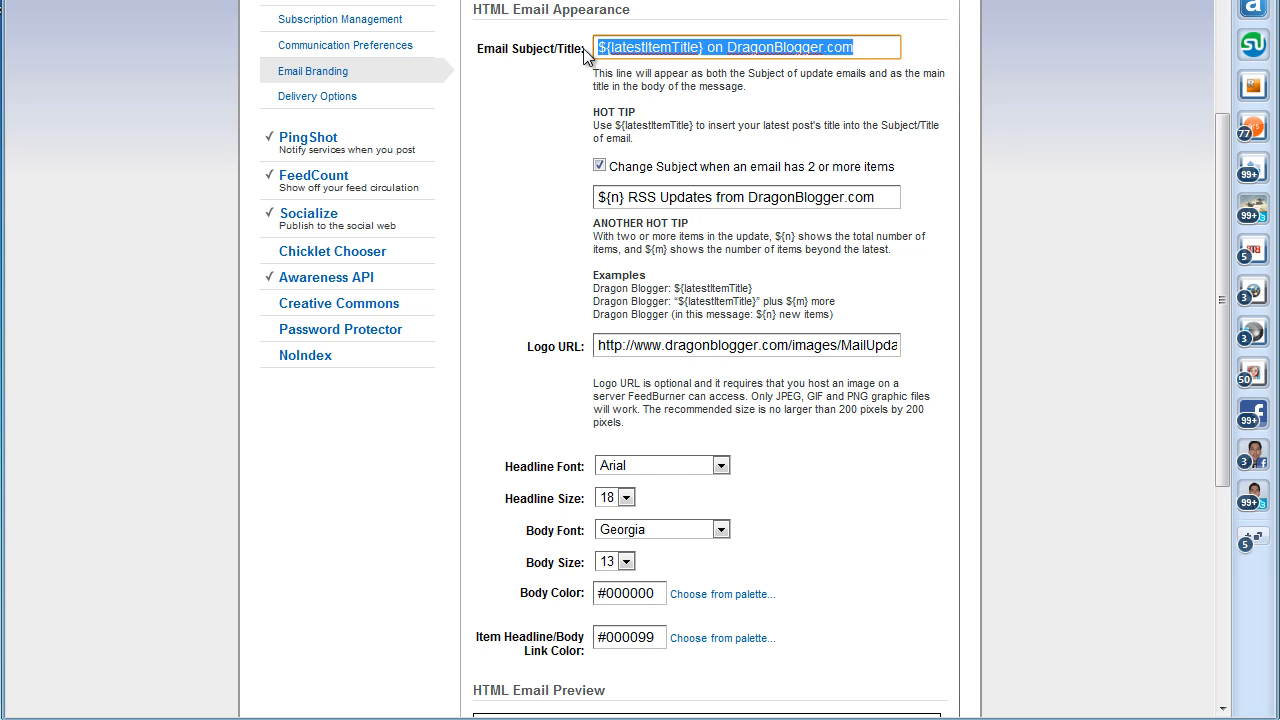
mouse_move(780, 162)
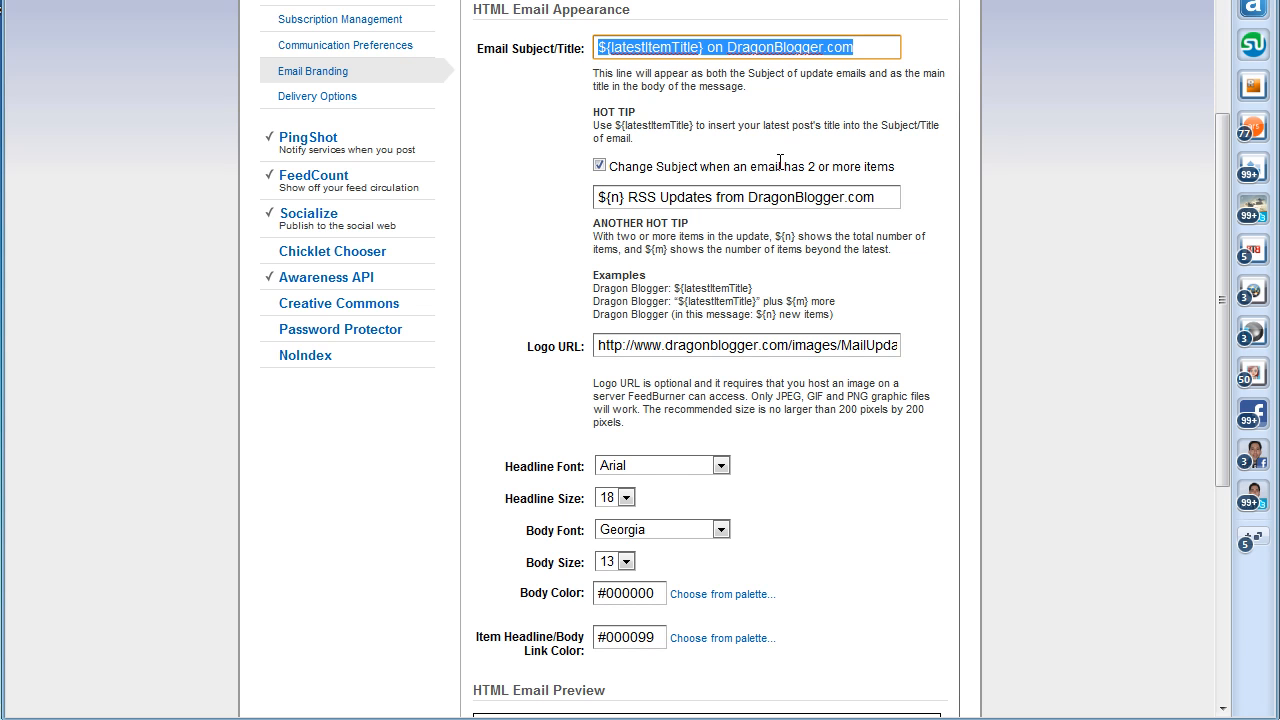
mouse_move(864, 218)
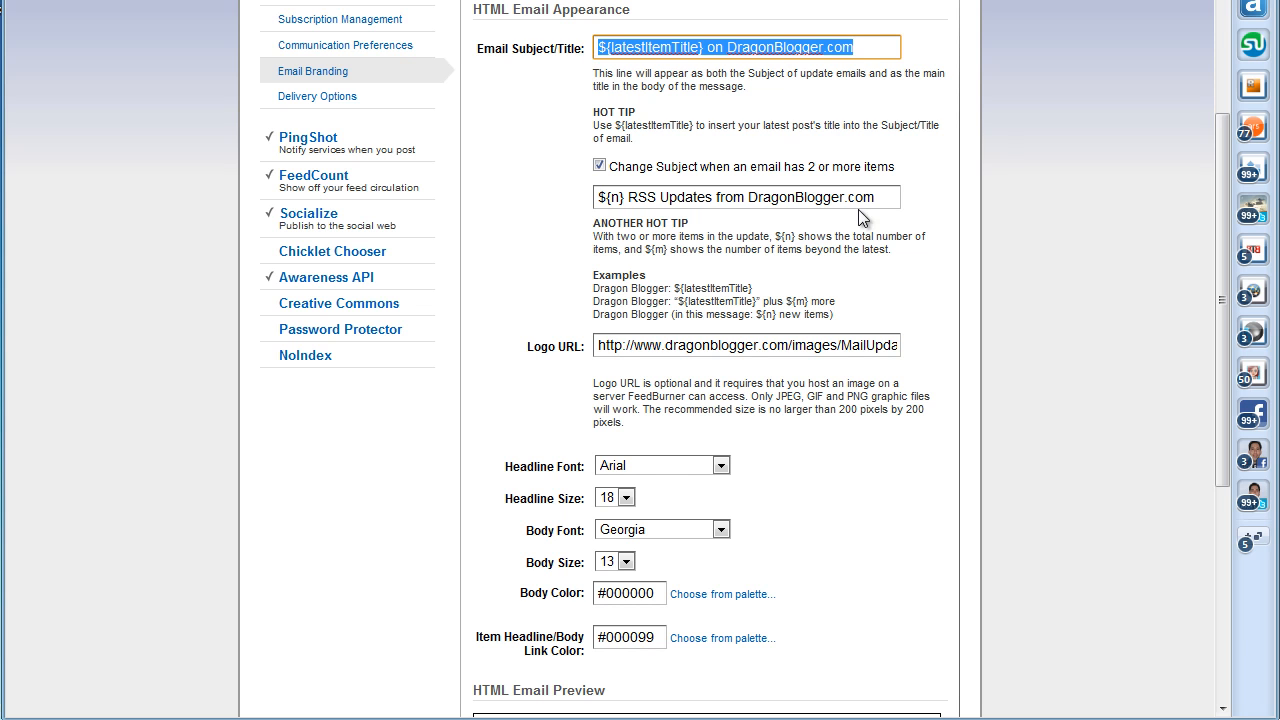
left_click(748, 198)
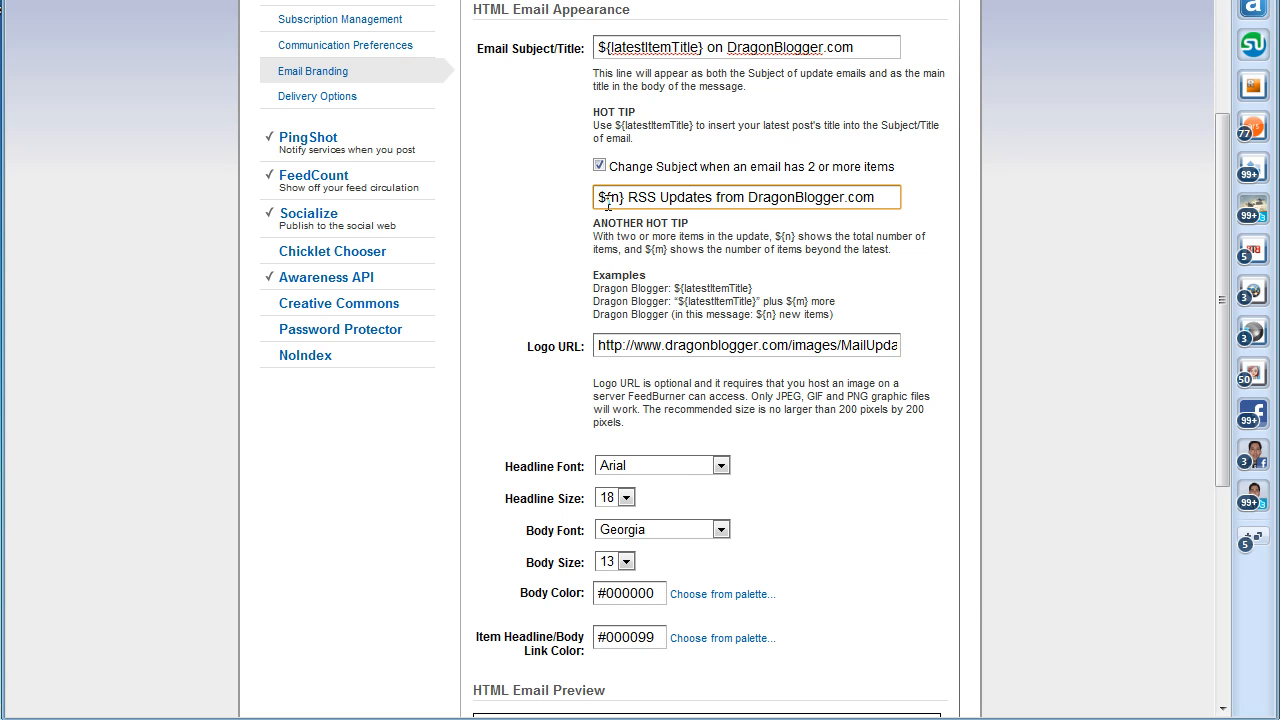
mouse_move(696, 218)
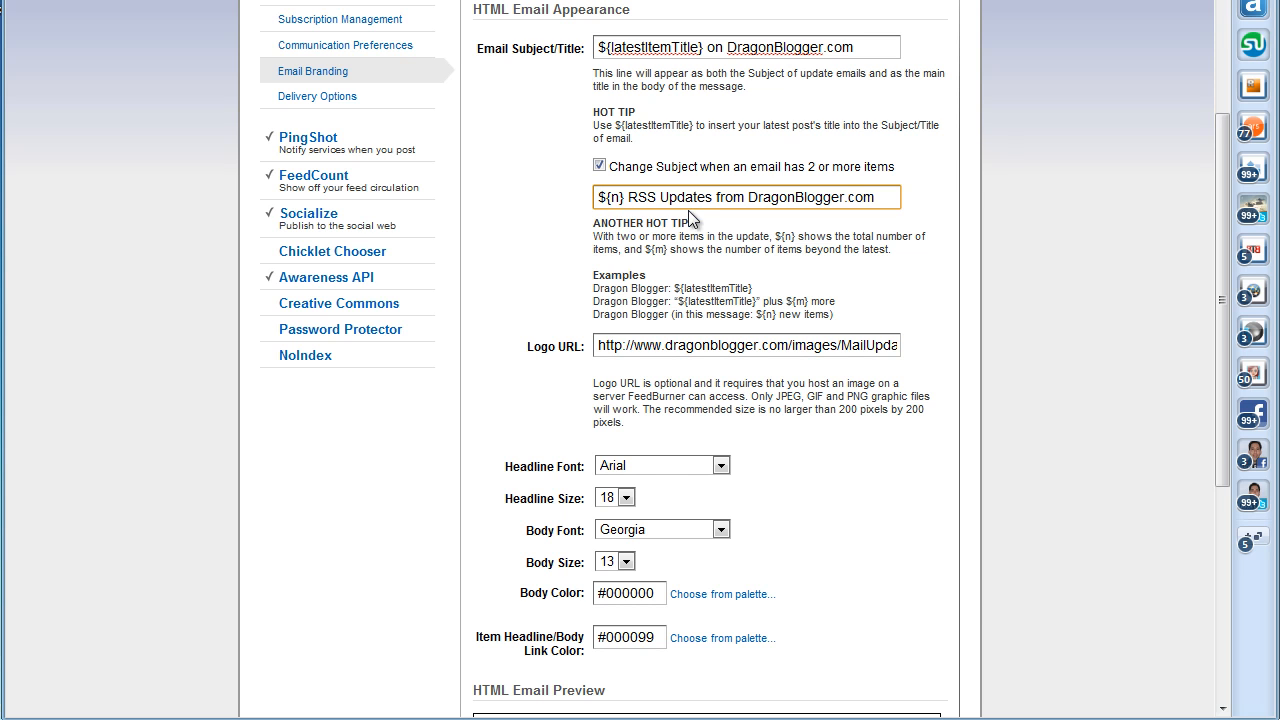
mouse_move(876, 208)
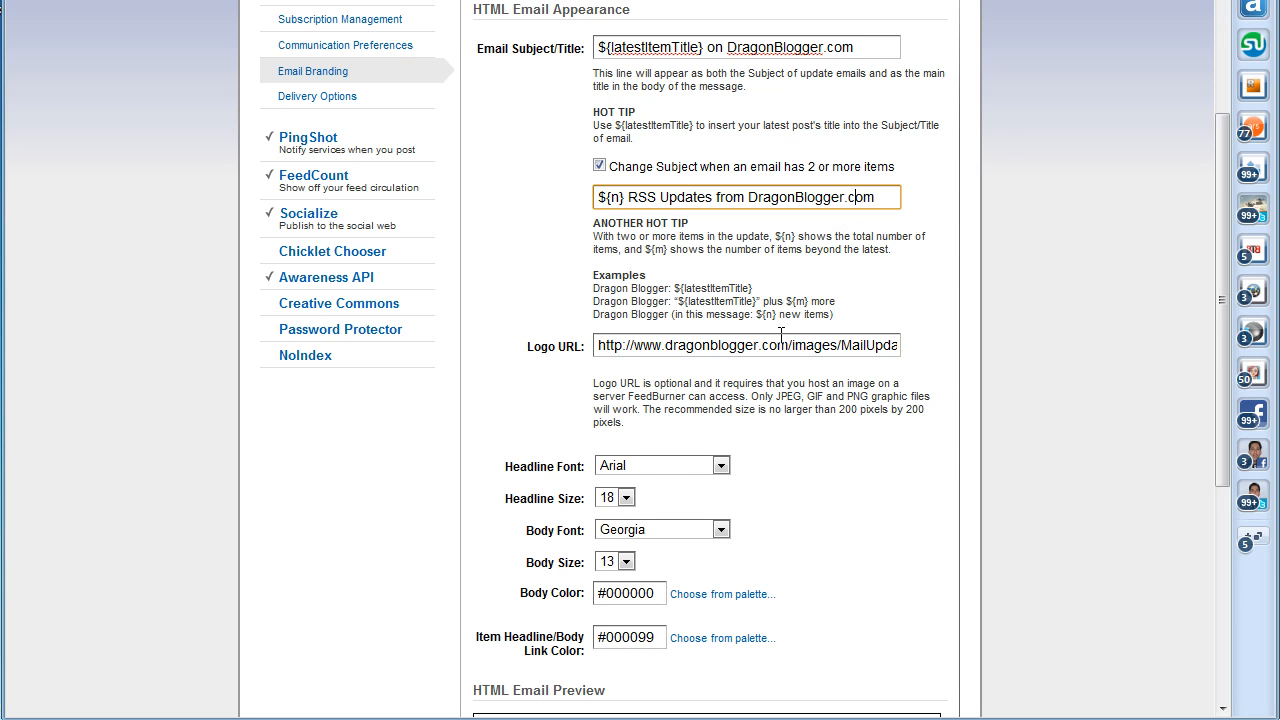
mouse_move(722, 340)
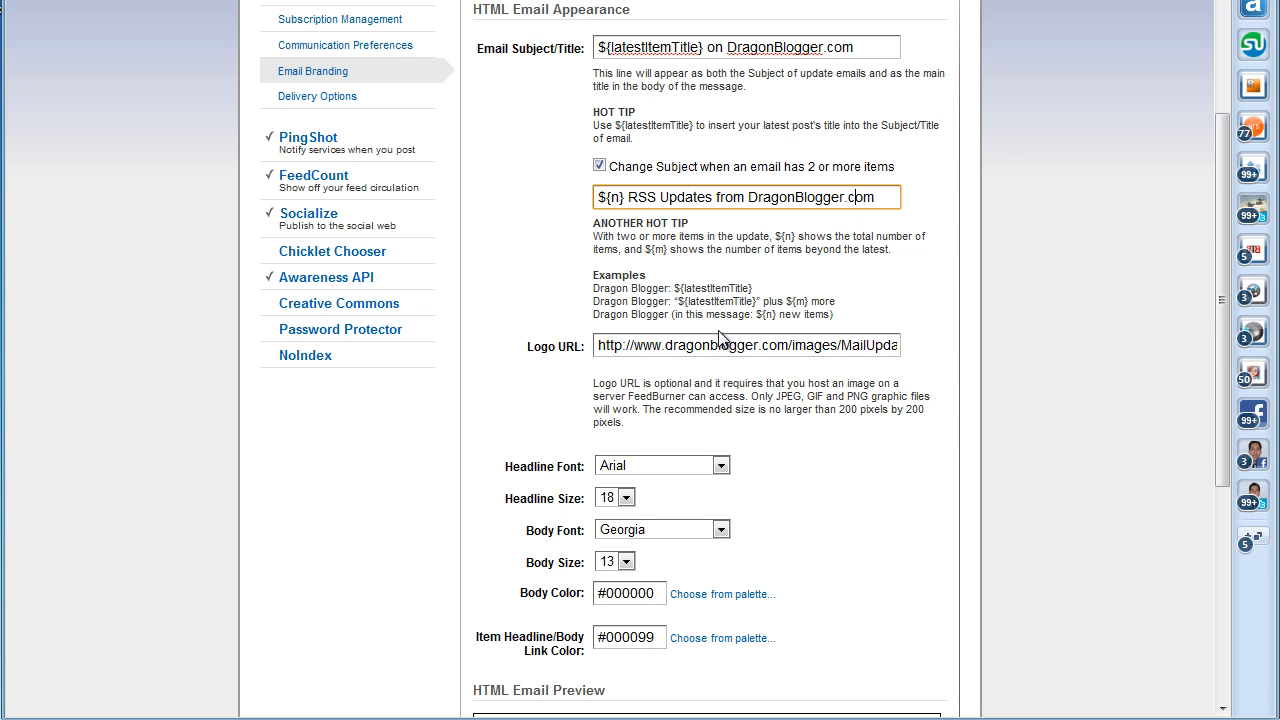
mouse_move(688, 236)
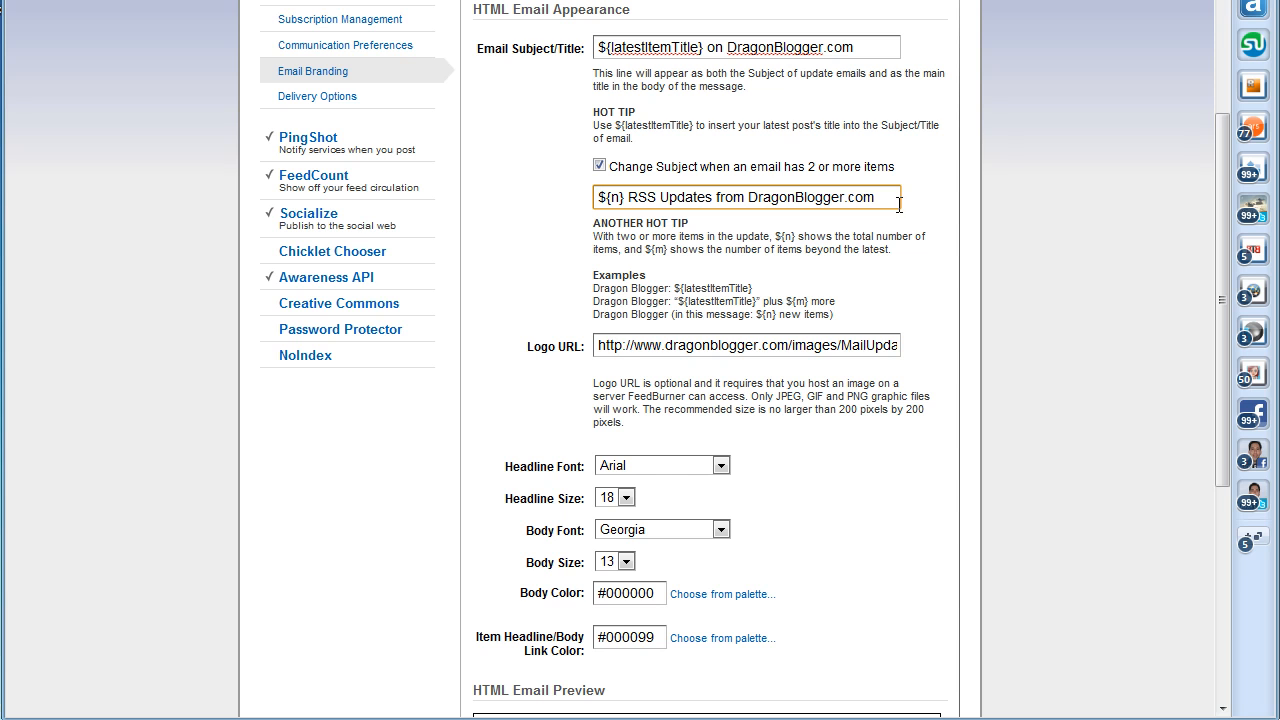
mouse_move(892, 310)
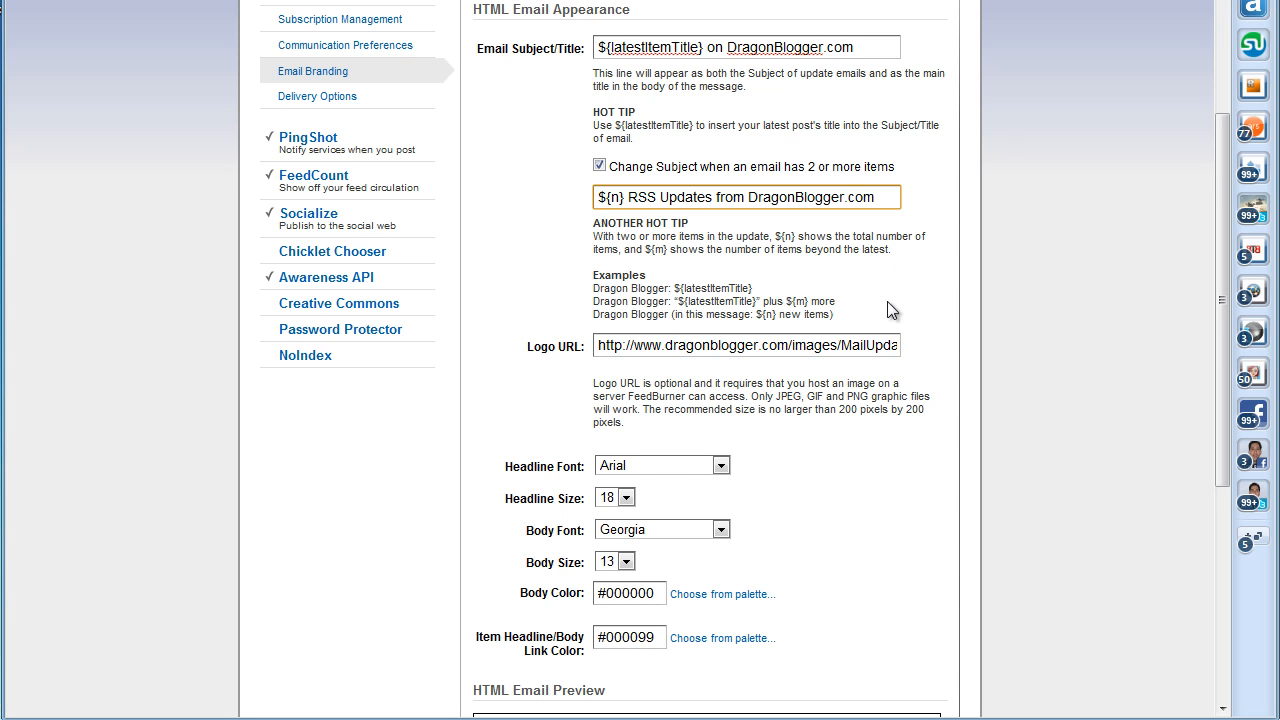
mouse_move(804, 336)
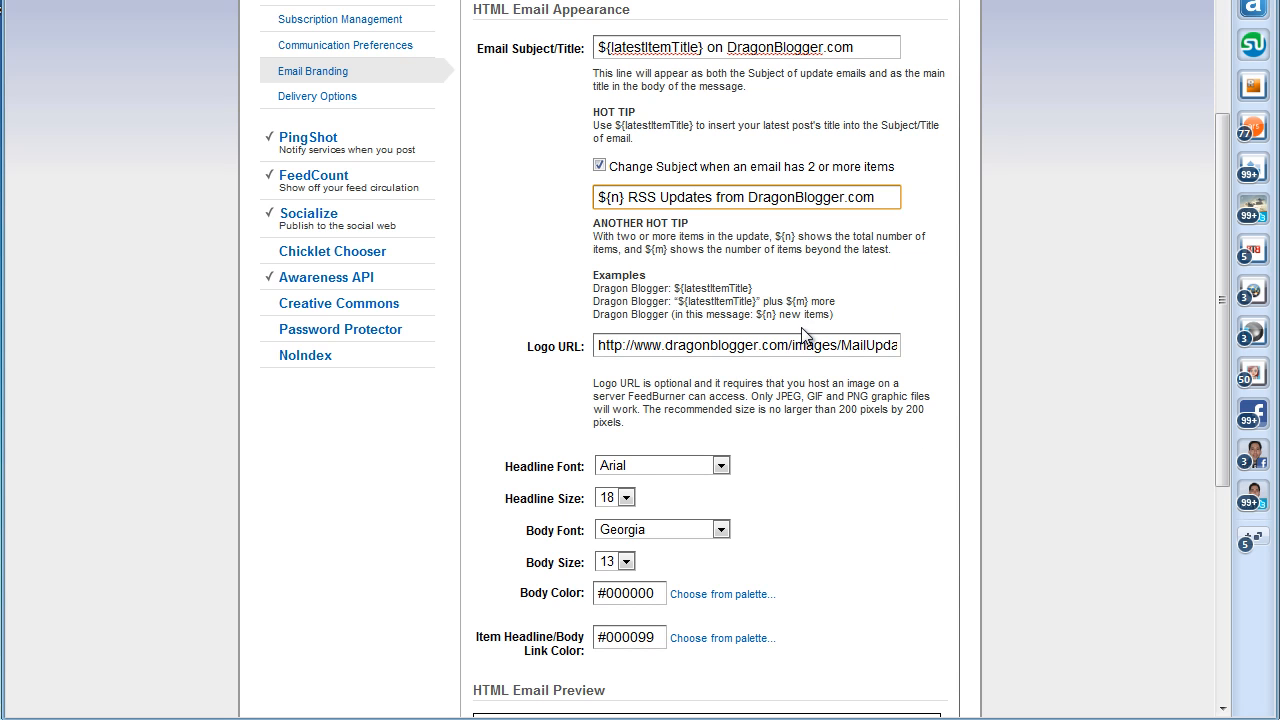
mouse_move(844, 380)
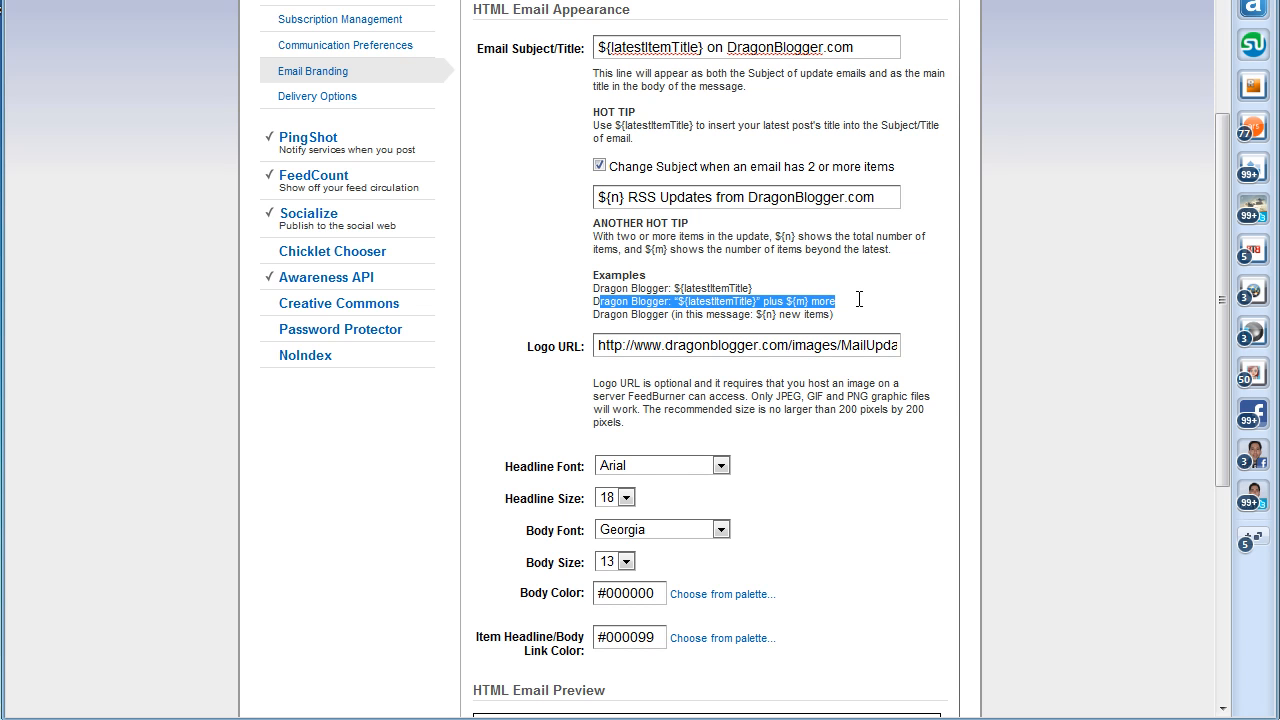
mouse_move(862, 308)
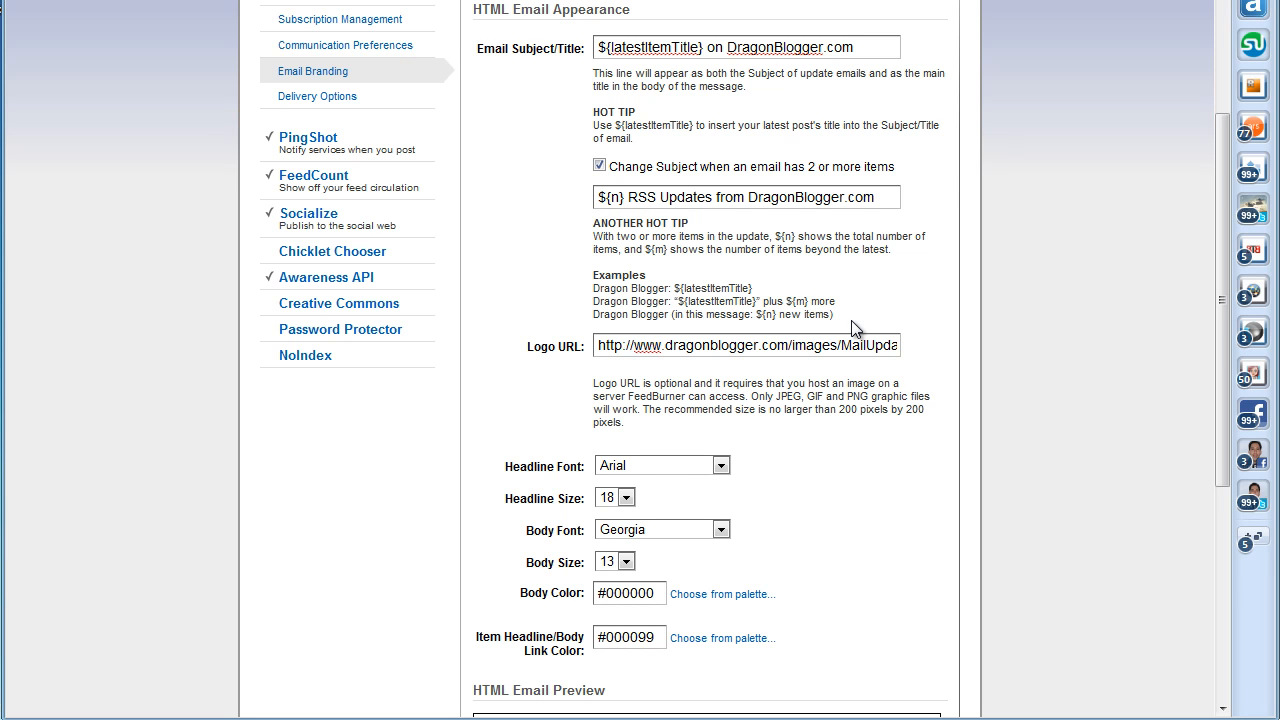
mouse_move(848, 432)
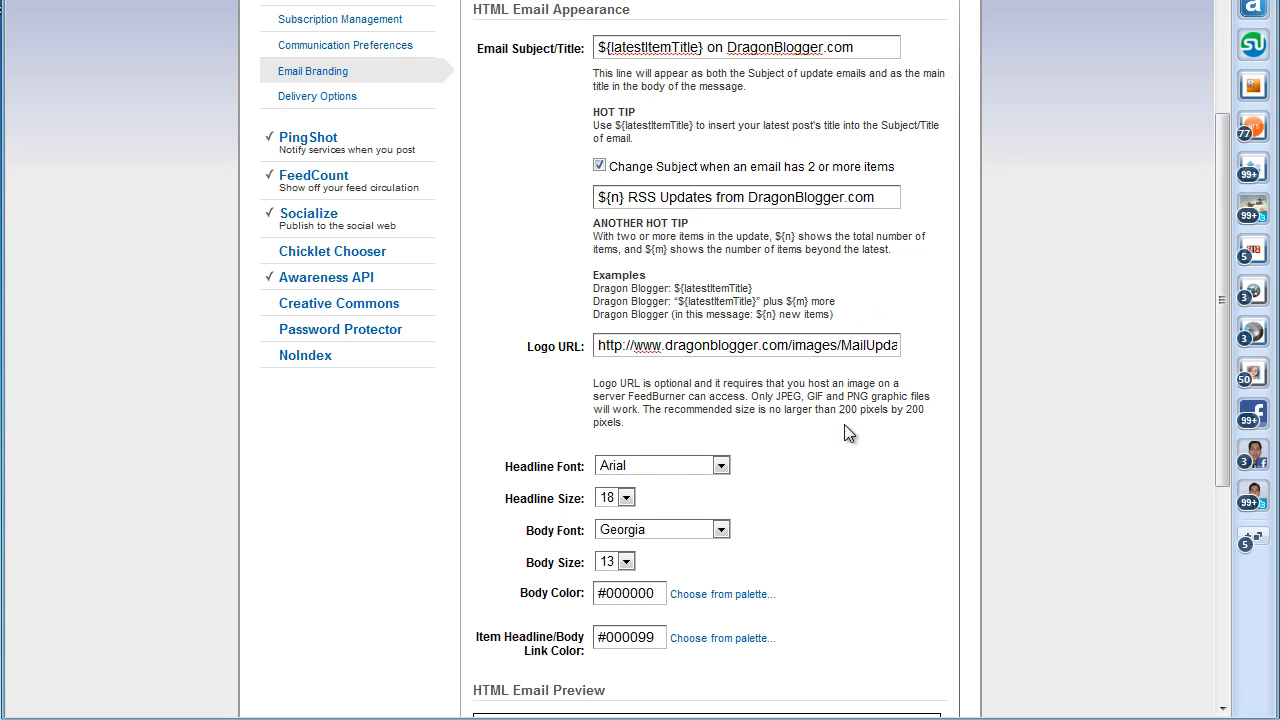
mouse_move(844, 474)
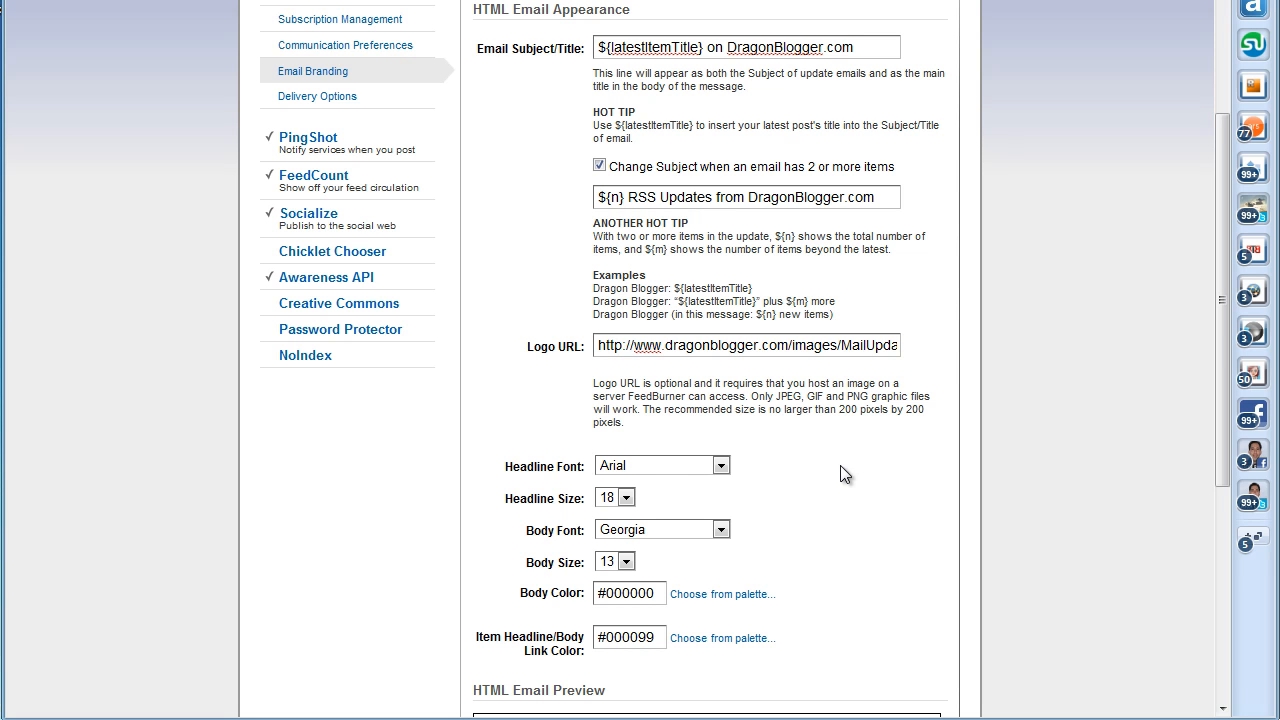
mouse_move(852, 448)
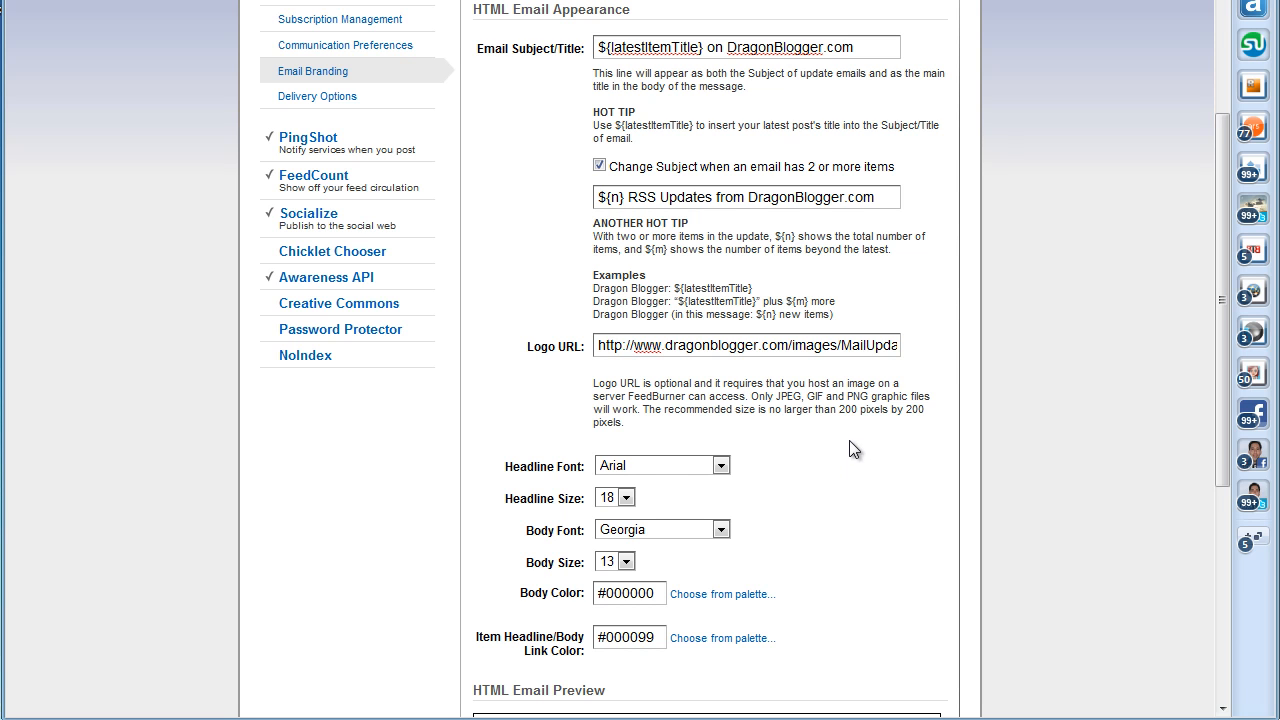
mouse_move(860, 434)
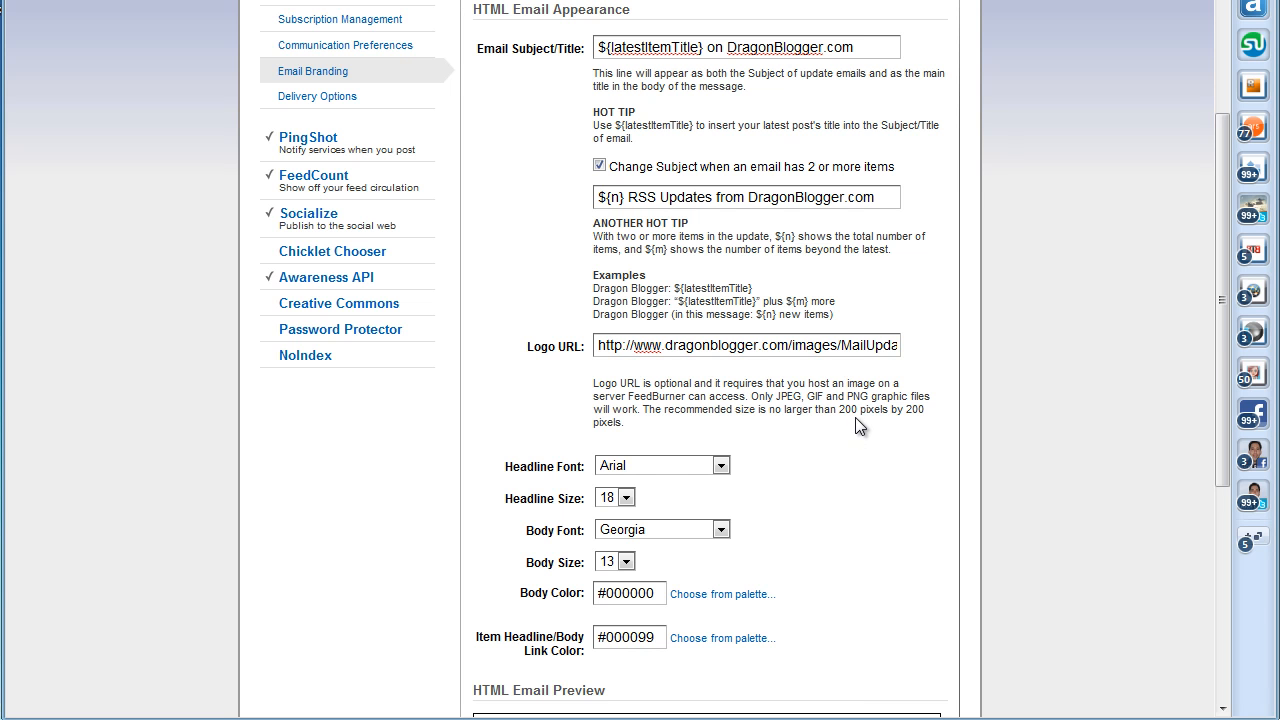
Scroll down the Email Branding page to the HTML Email Preview section.
scroll("down", 3)
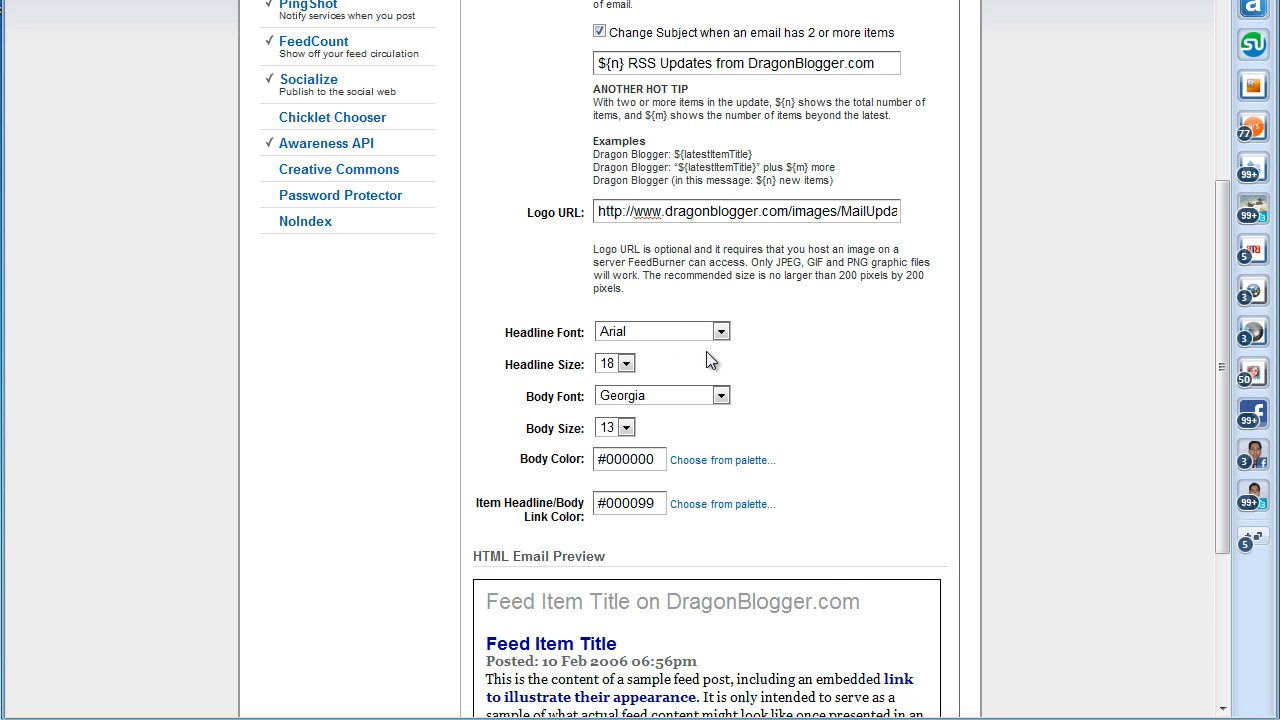
scroll("down", 3)
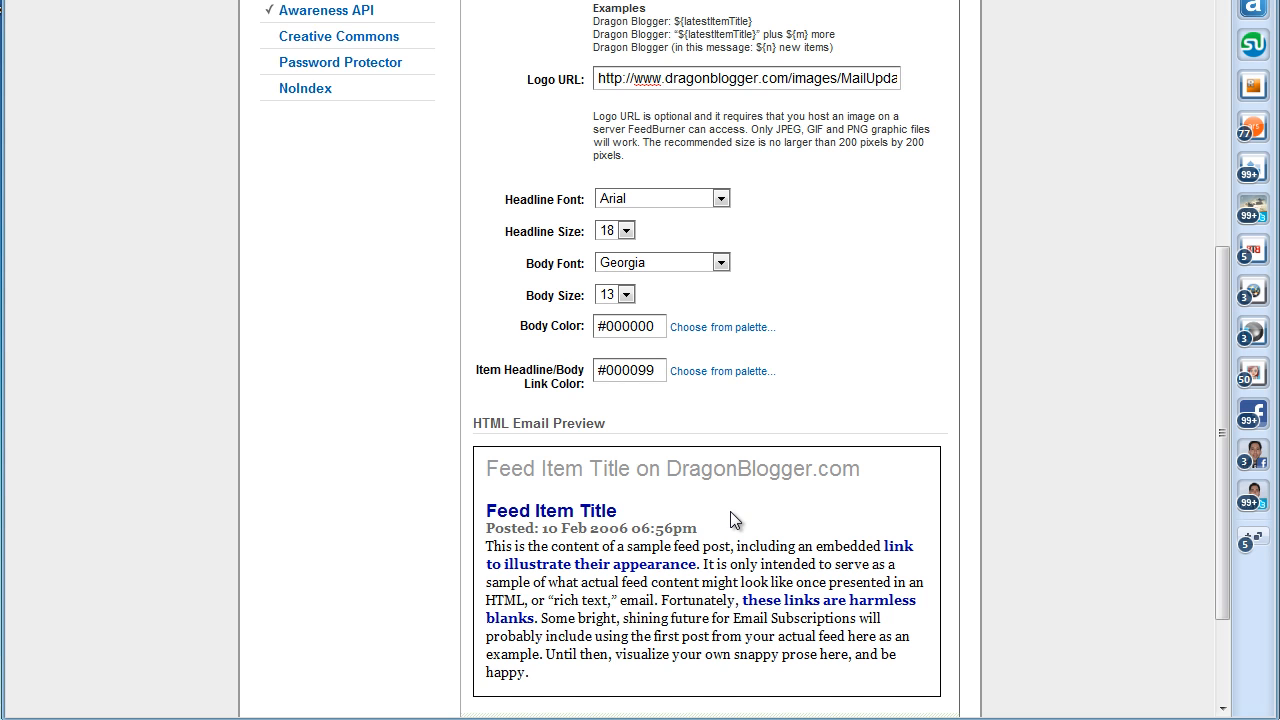
mouse_move(742, 516)
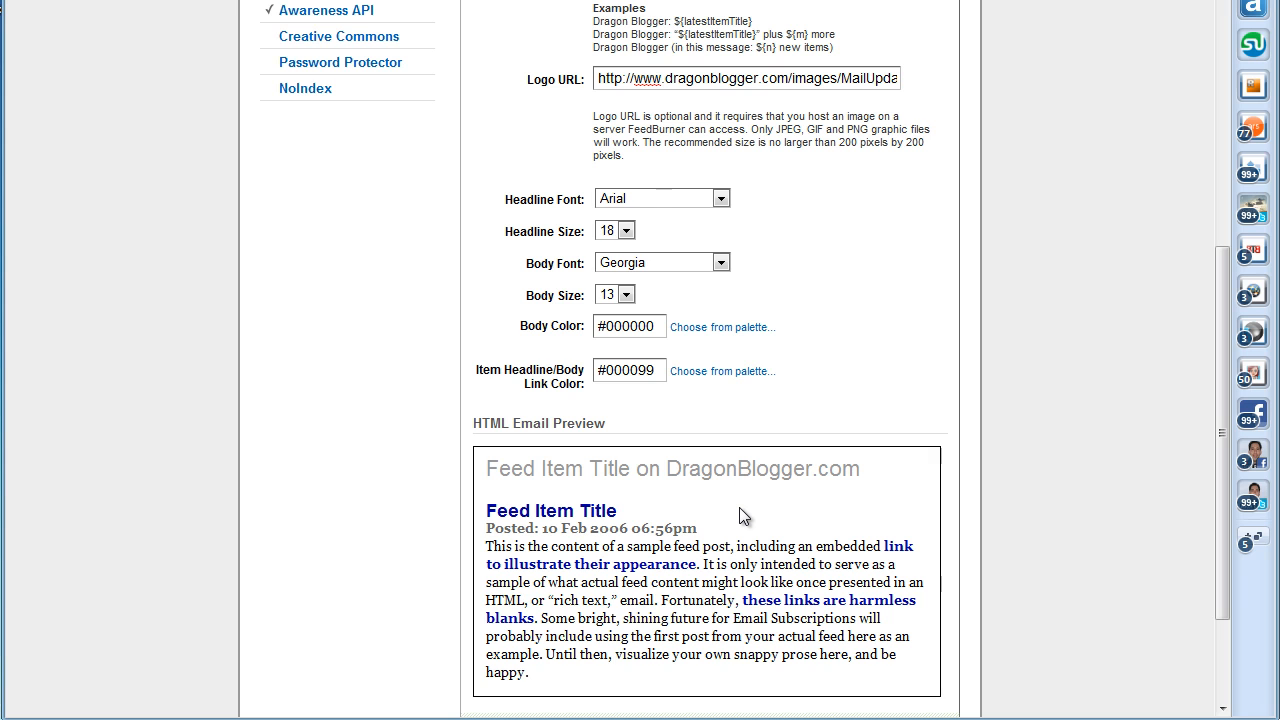
mouse_move(850, 472)
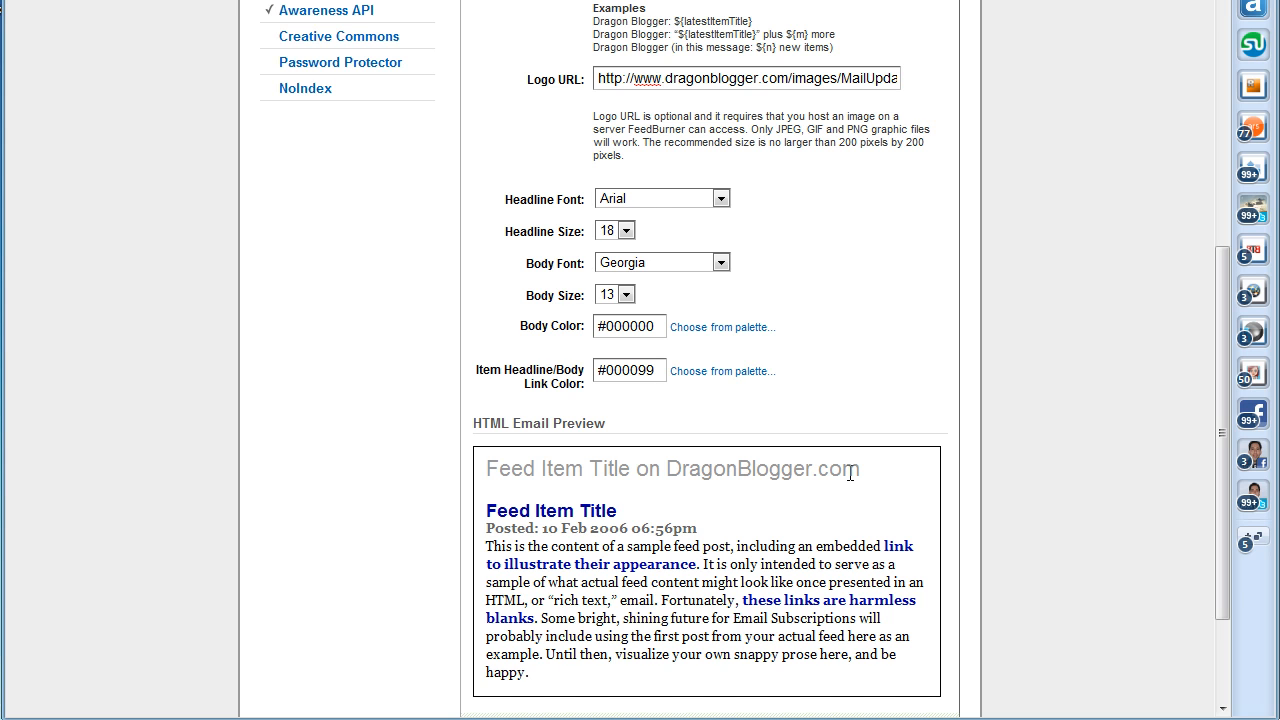
mouse_move(882, 382)
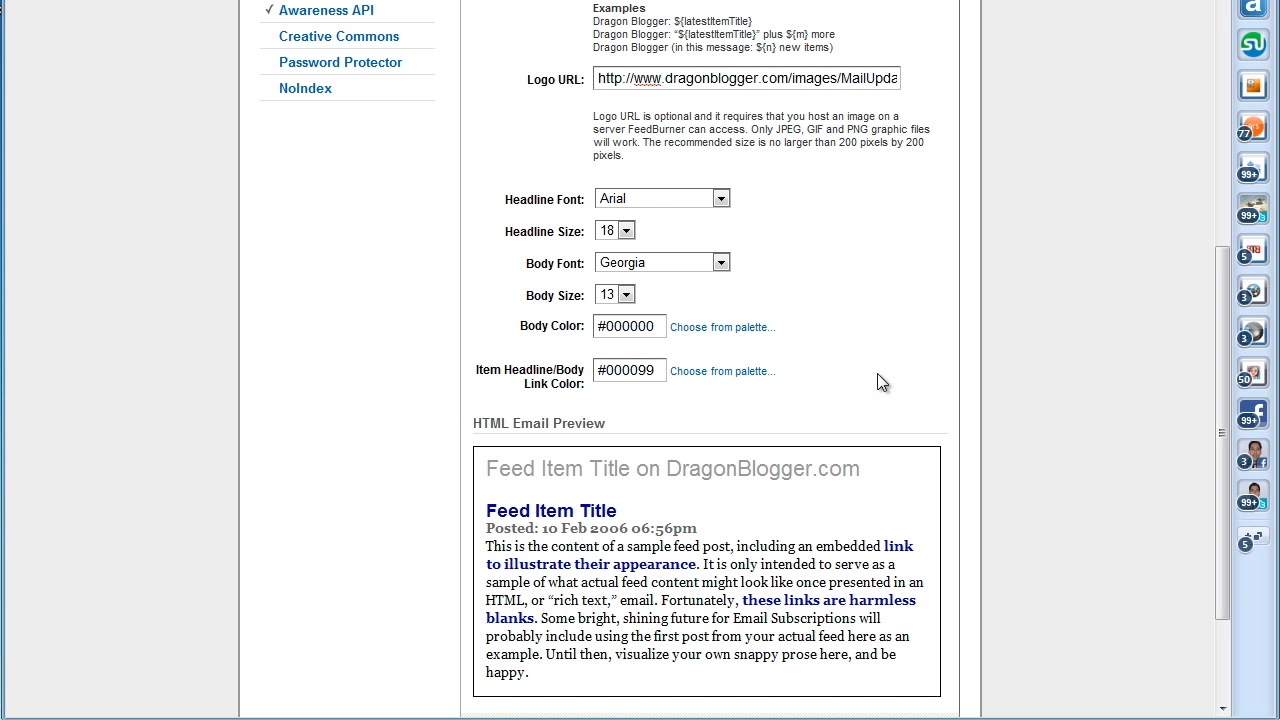
mouse_move(878, 448)
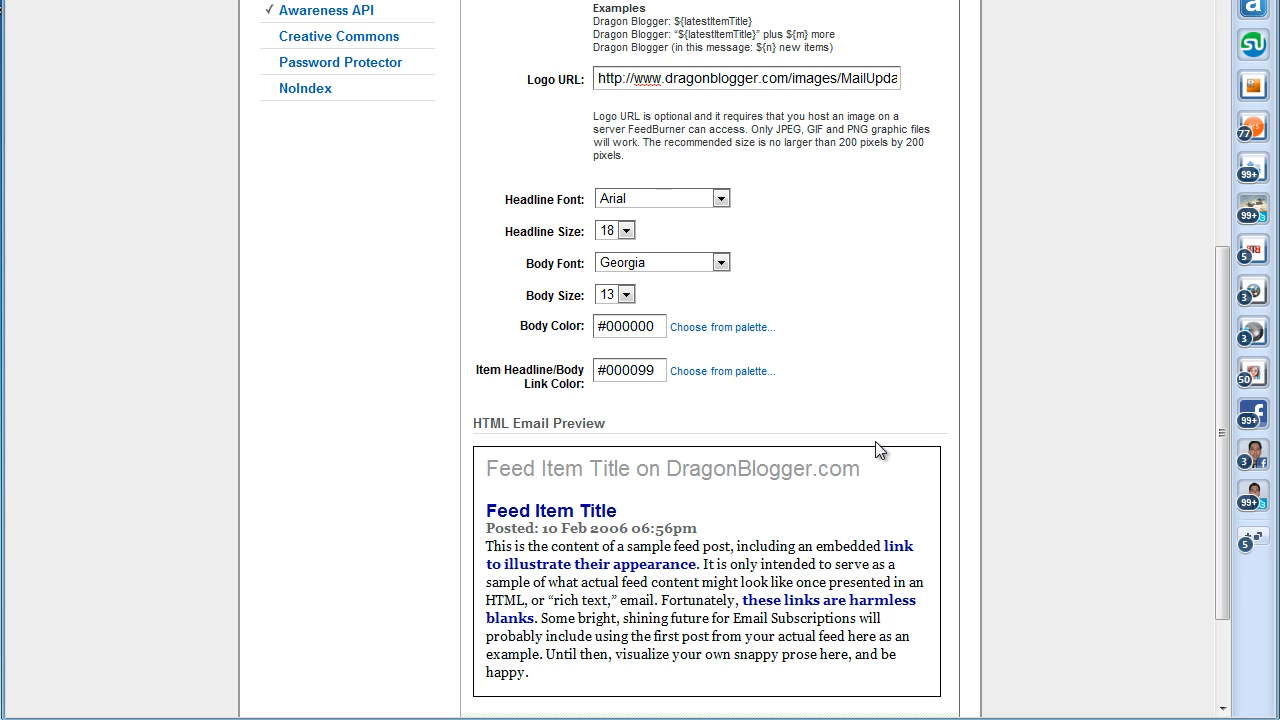
mouse_move(884, 422)
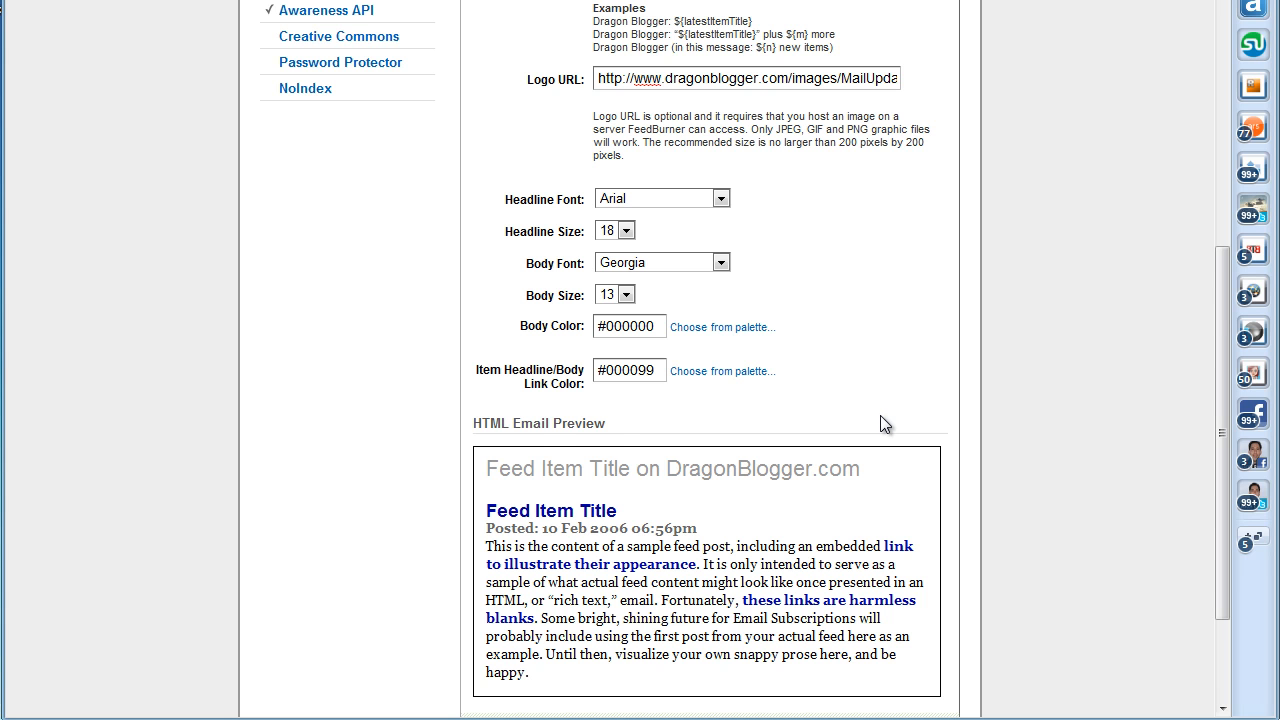
scroll("down", 3)
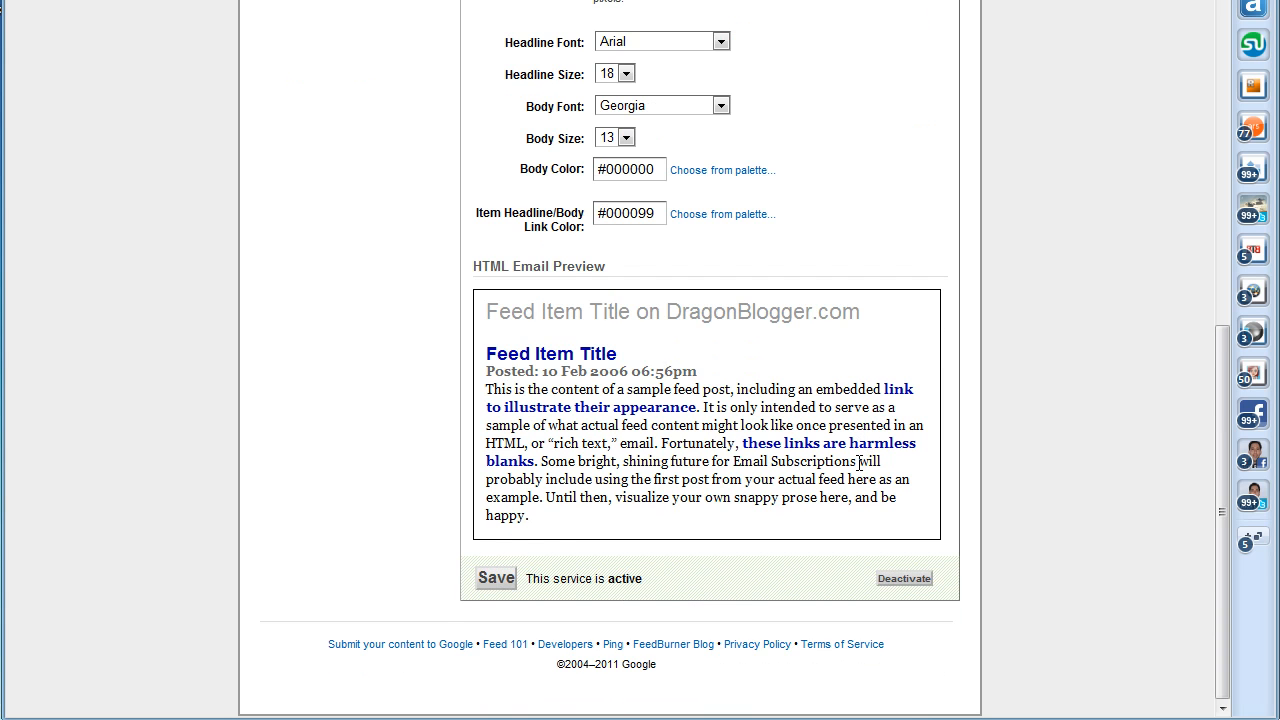
scroll("up", 3)
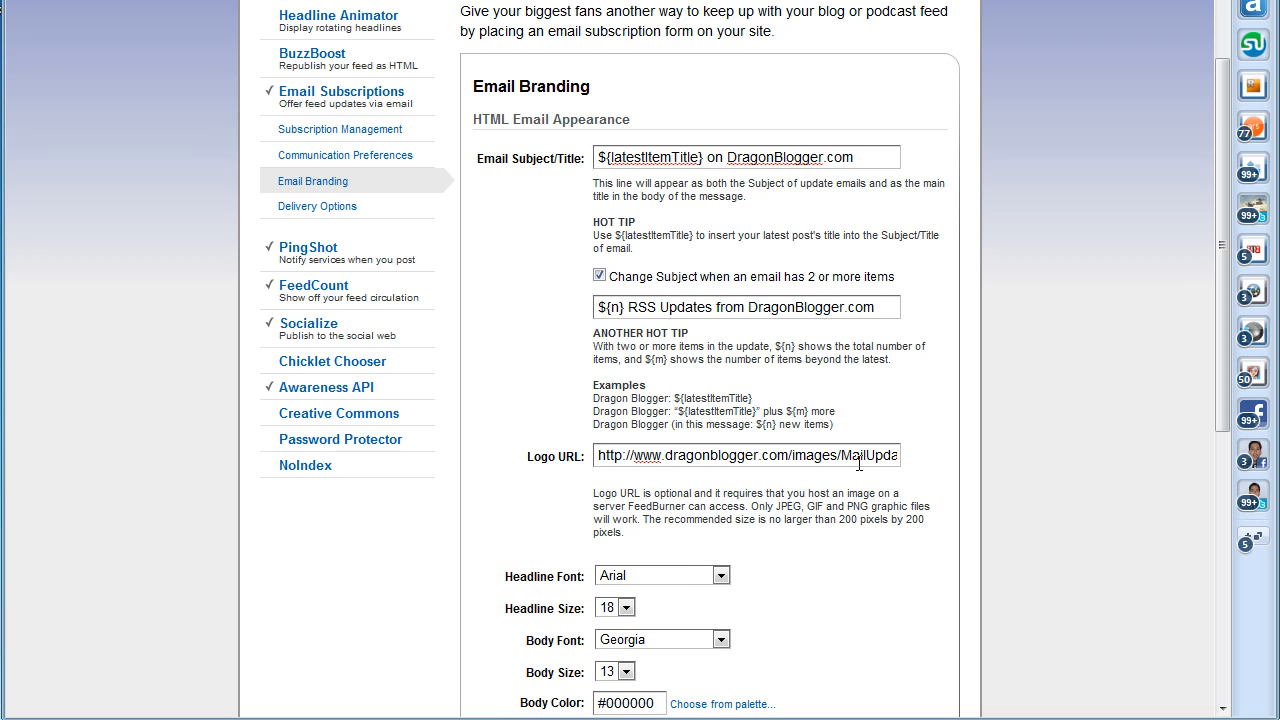
scroll("up", 3)
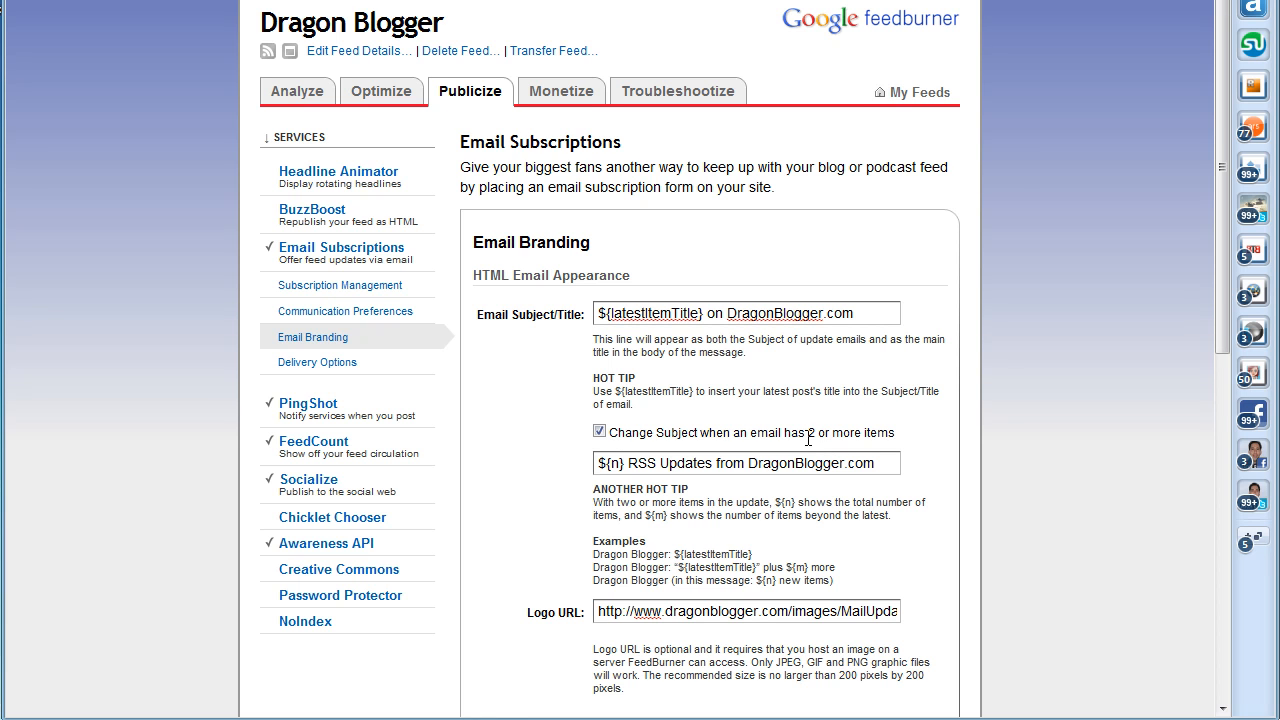
mouse_move(812, 460)
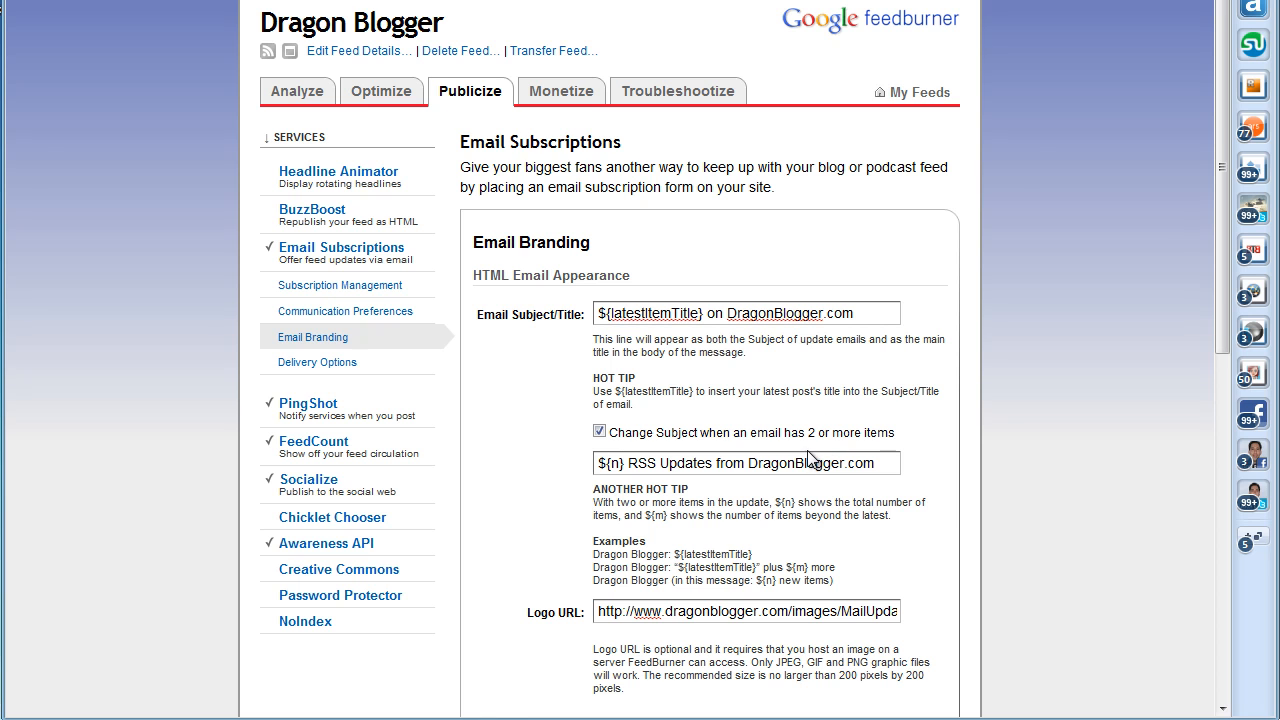
mouse_move(956, 520)
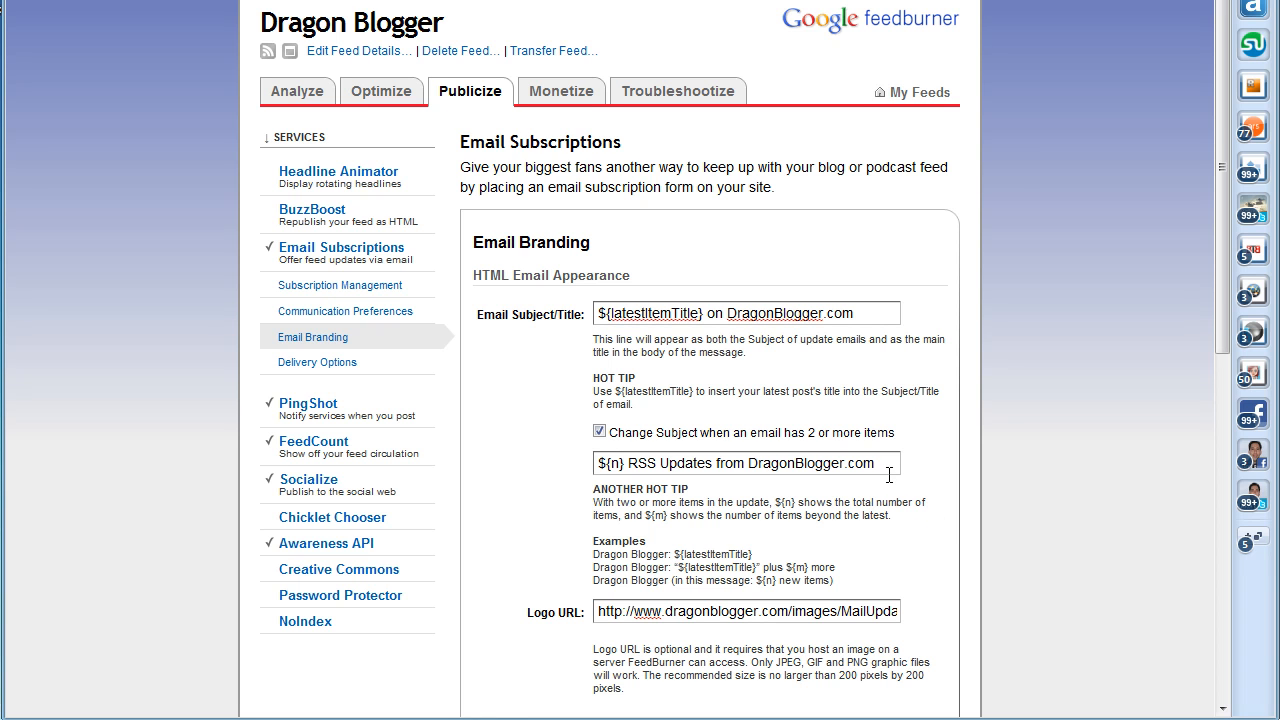
mouse_move(896, 456)
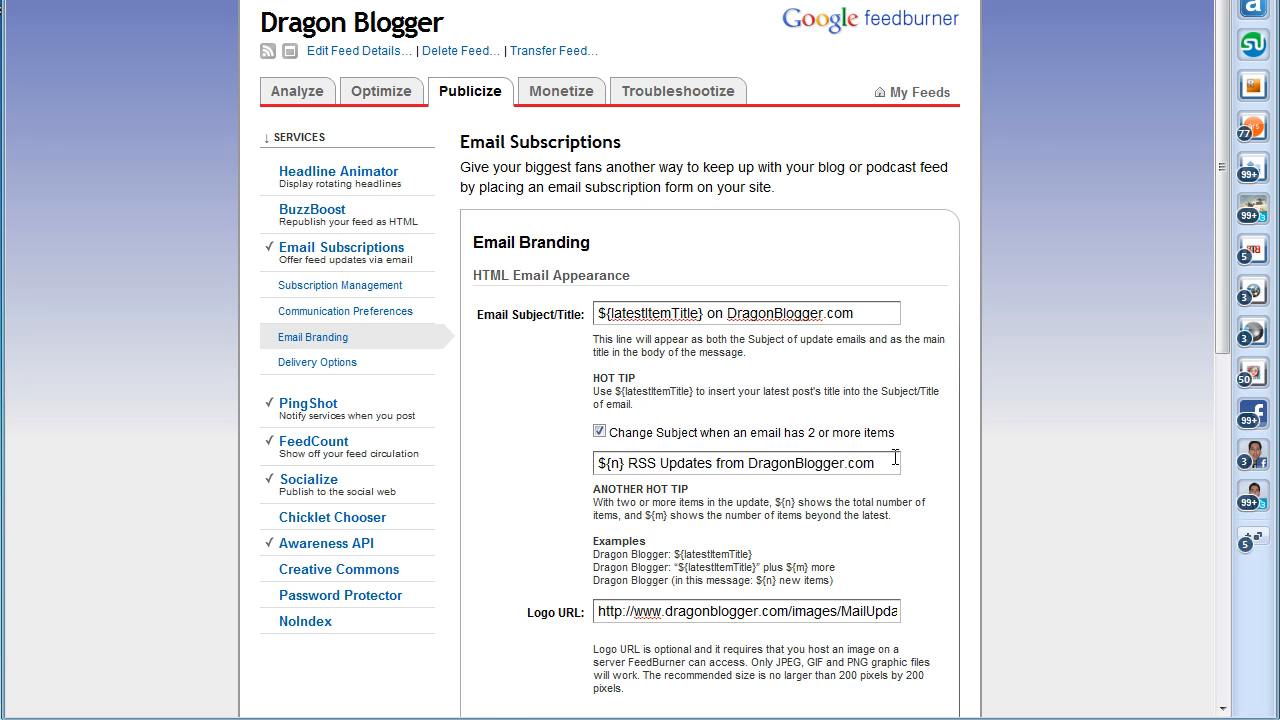
mouse_move(896, 436)
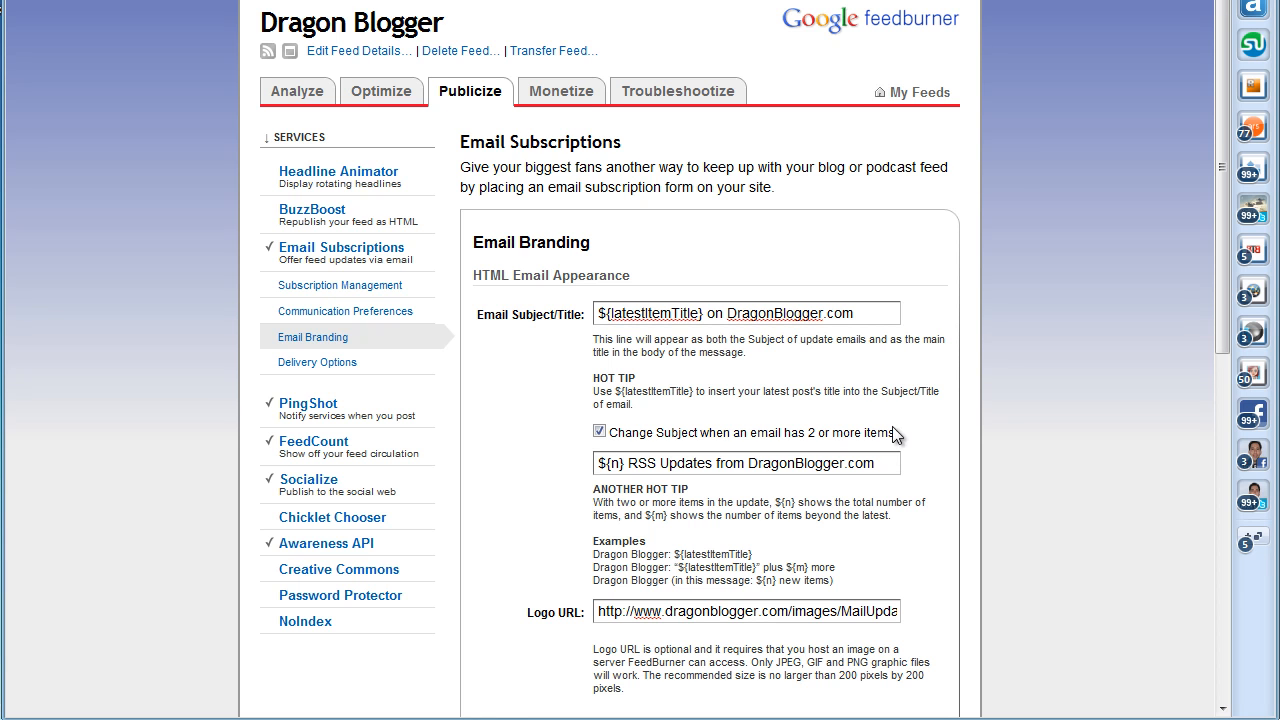